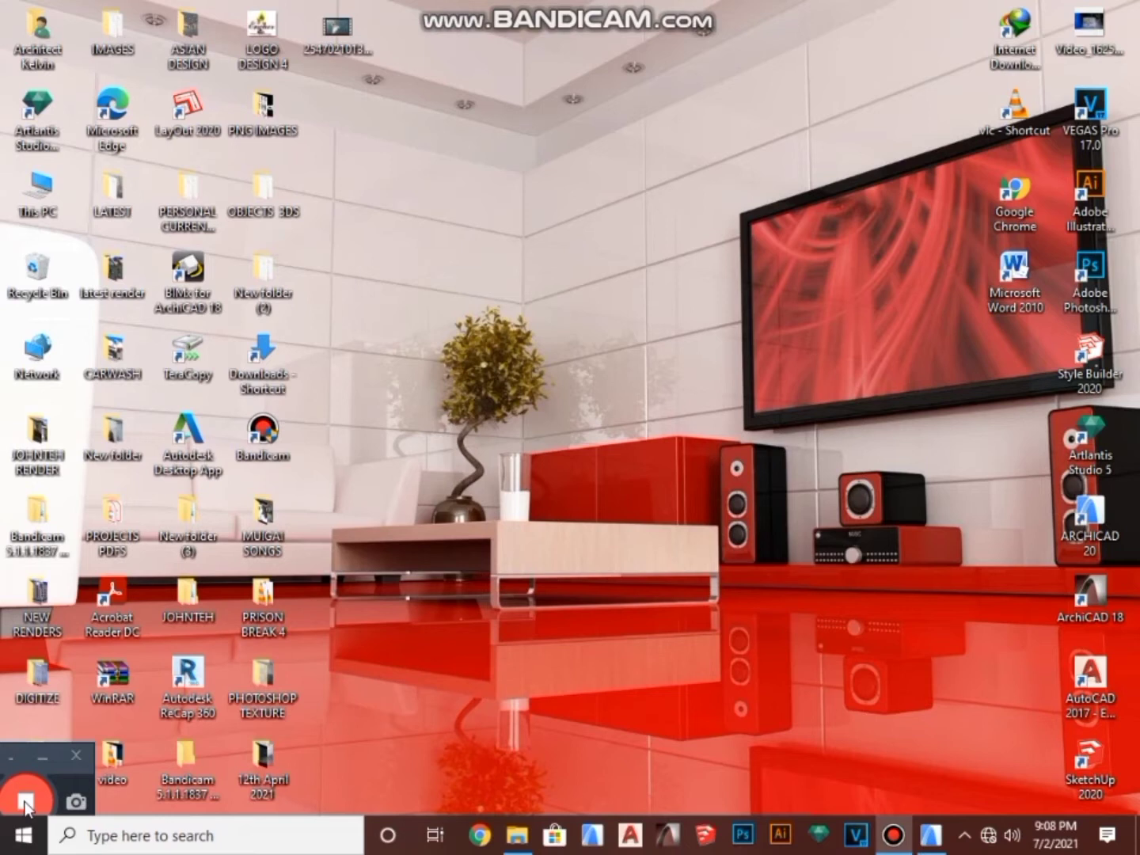
pyautogui.moveTo(194, 494)
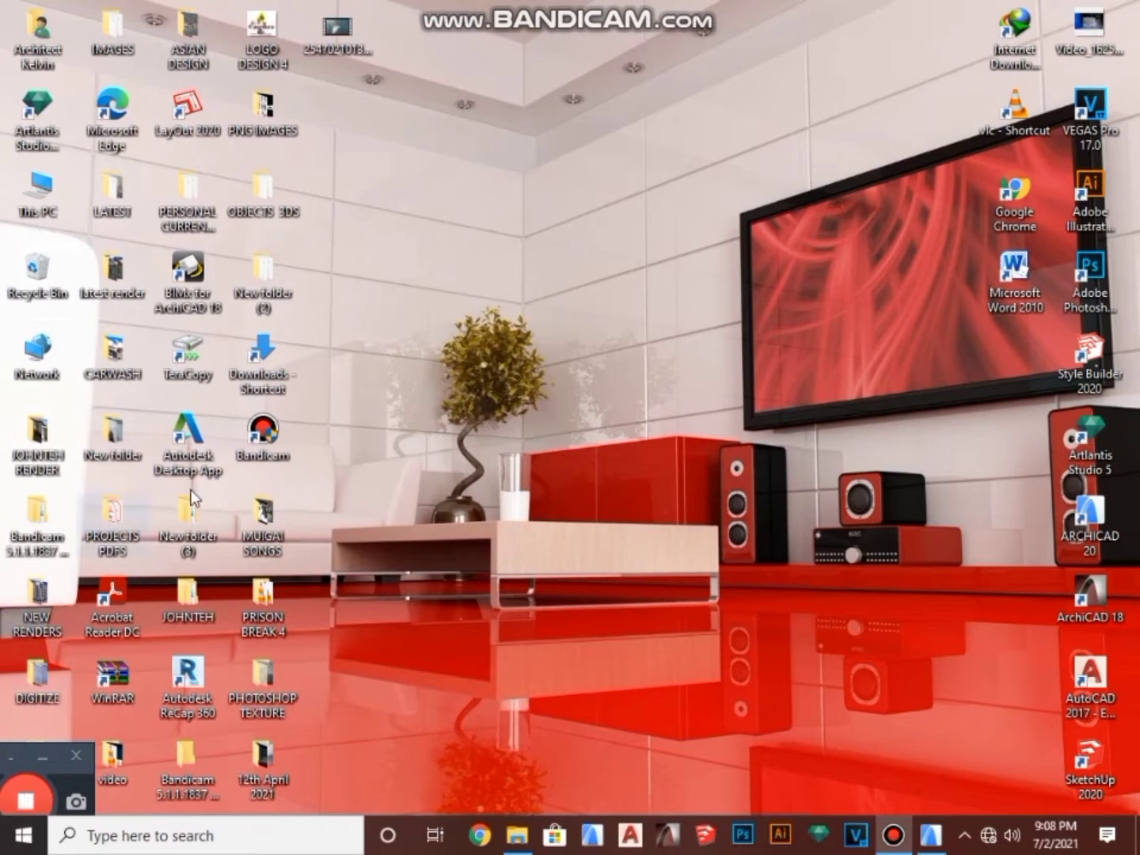
pyautogui.moveTo(899, 749)
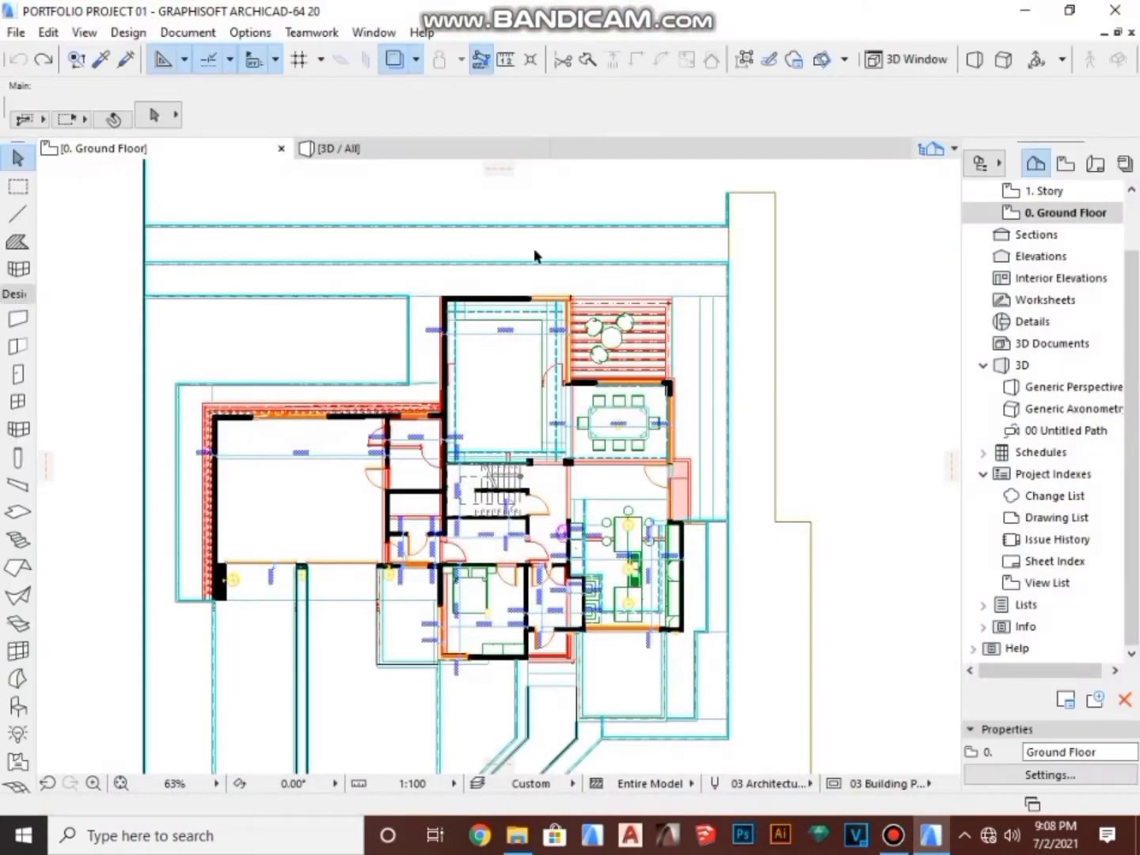
pyautogui.moveTo(823, 695)
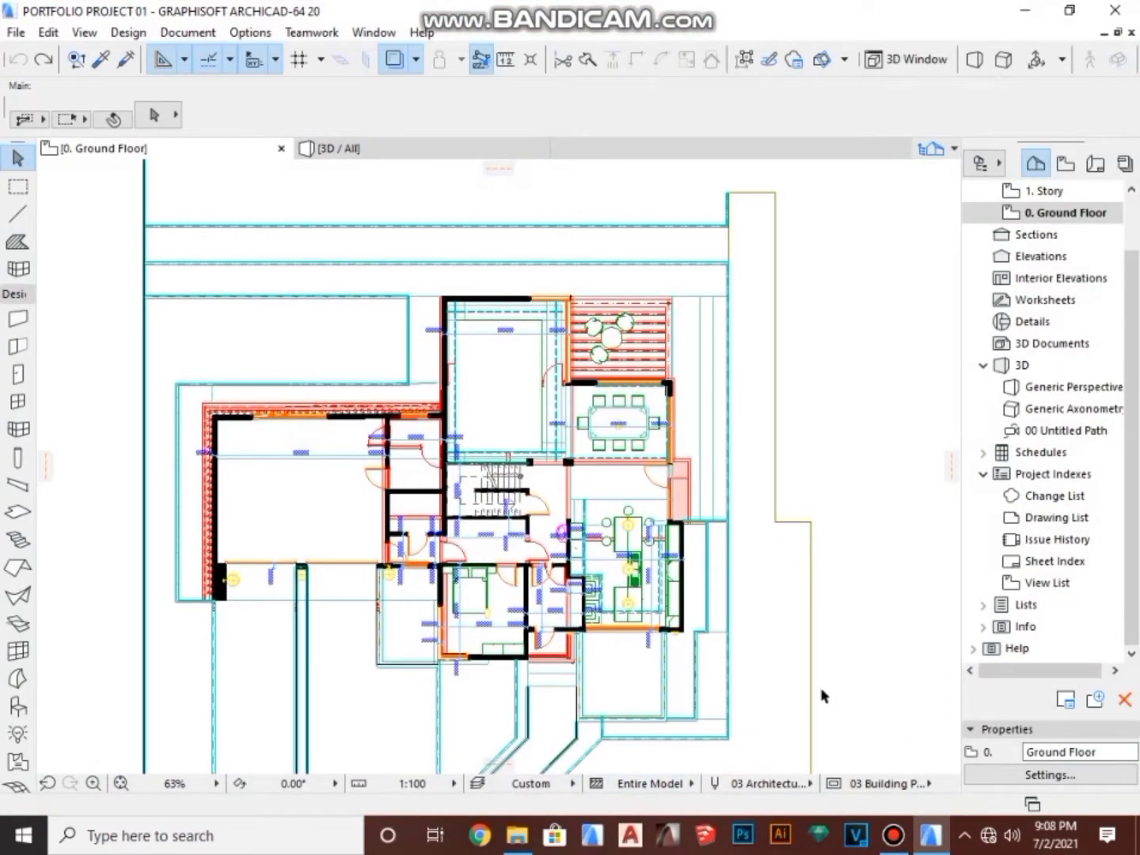
pyautogui.moveTo(251, 210)
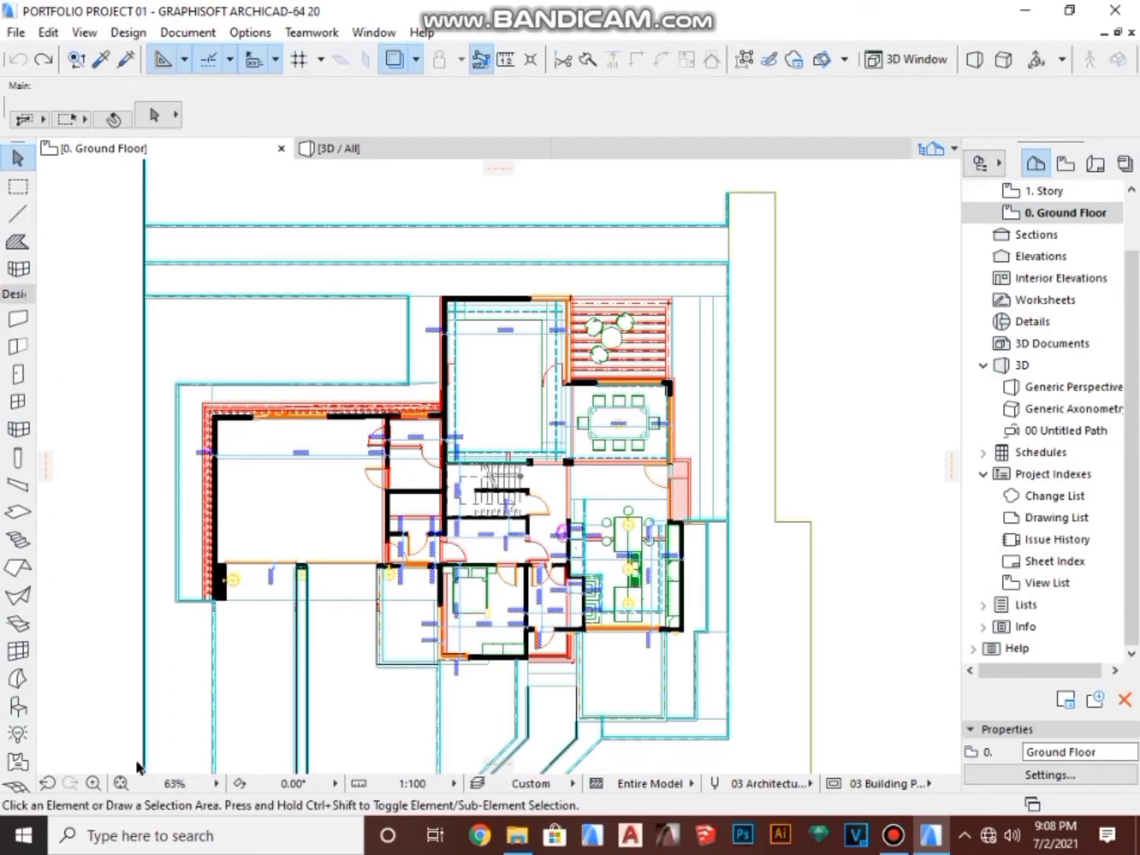
pyautogui.moveTo(863, 462)
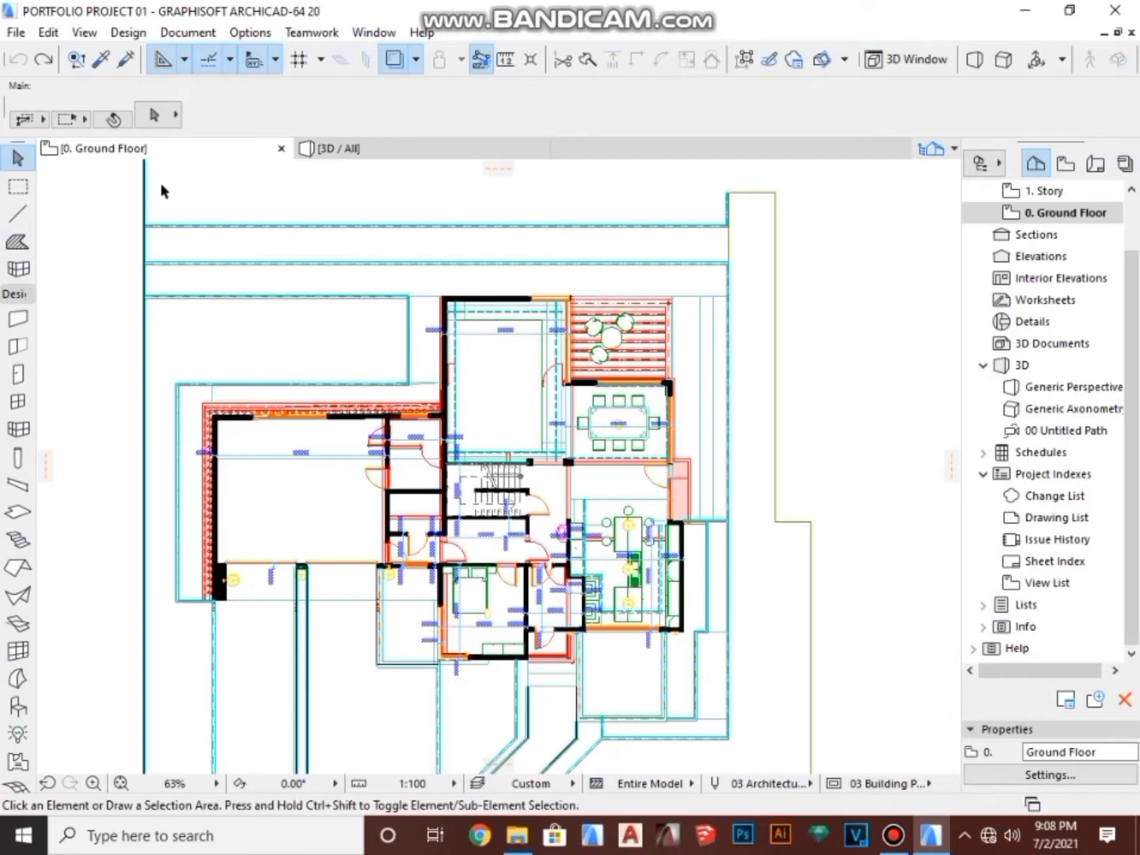
pyautogui.moveTo(65, 554)
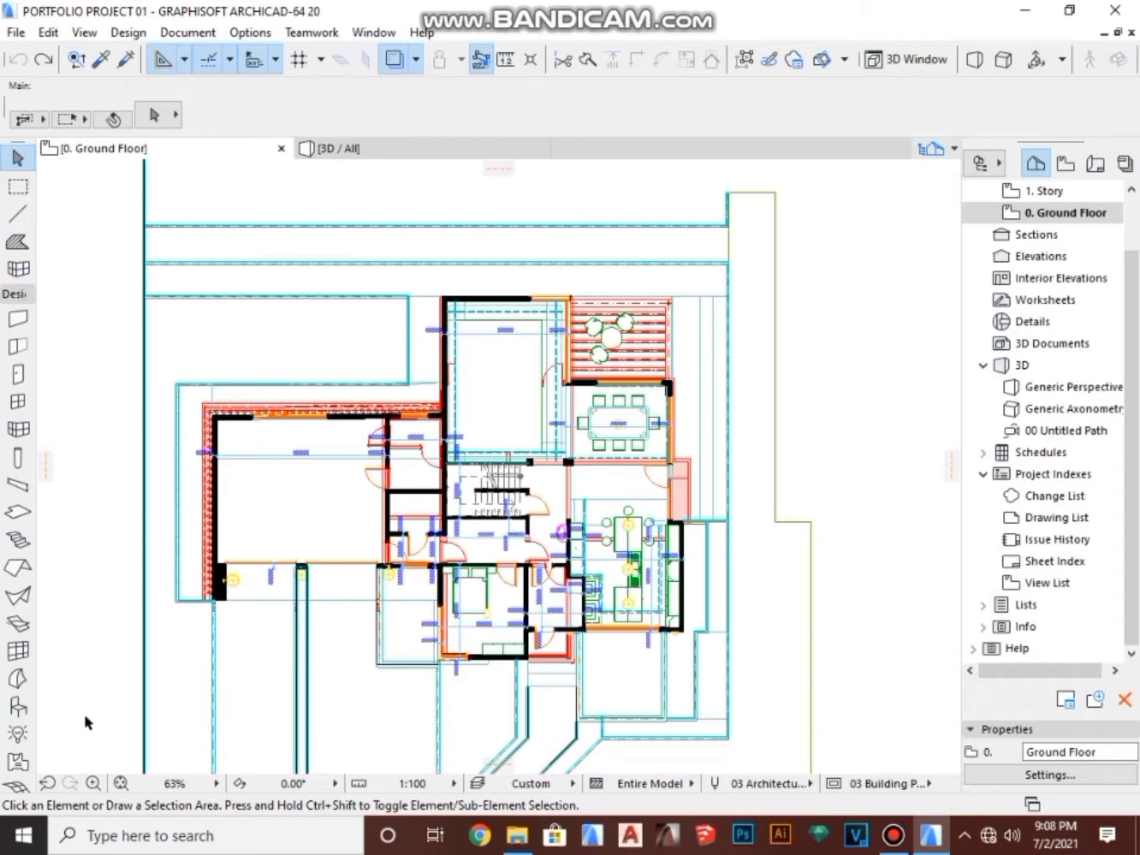
pyautogui.moveTo(76, 228)
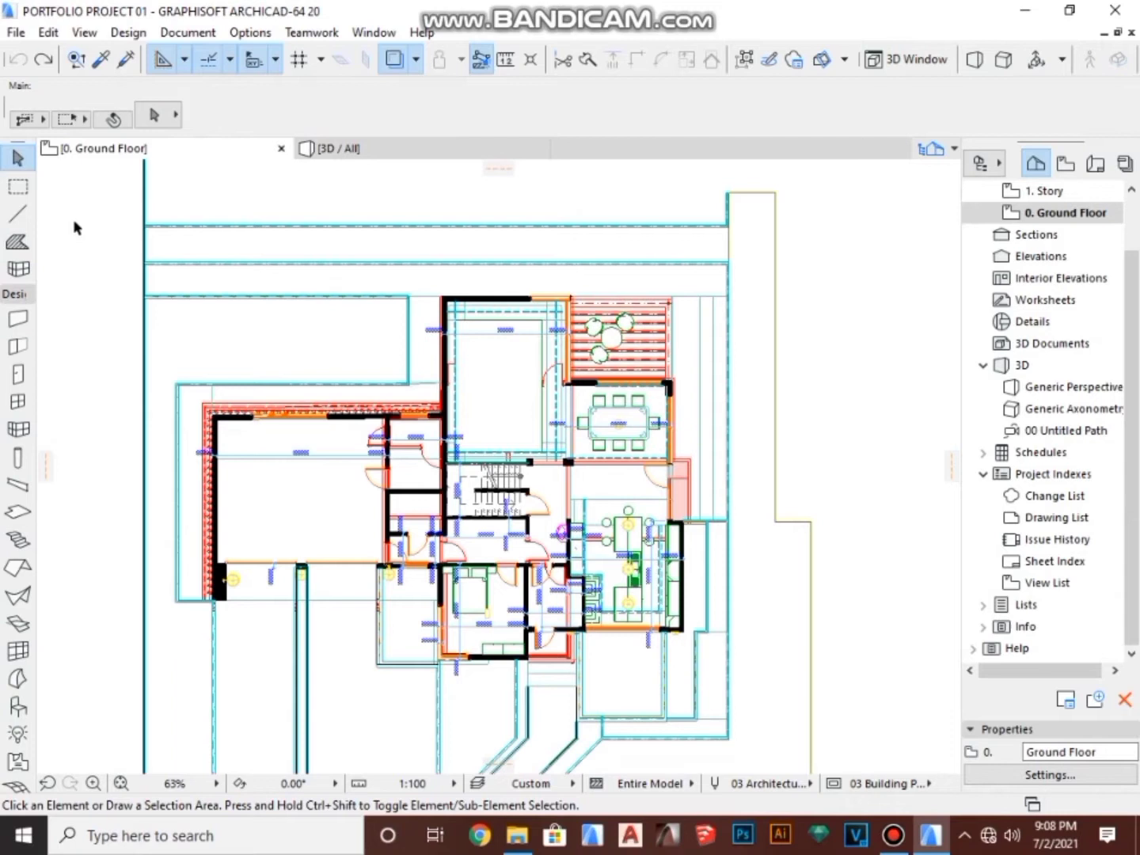
pyautogui.moveTo(405, 180)
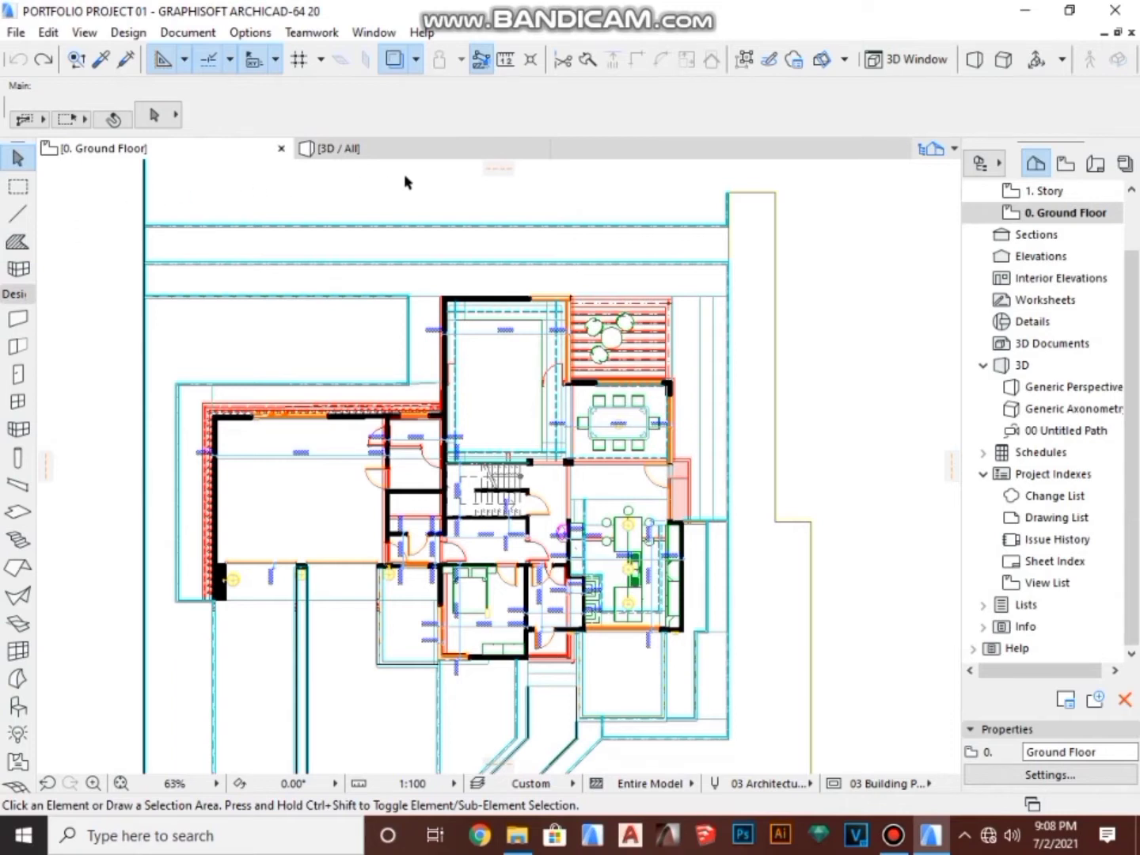
pyautogui.moveTo(858, 773)
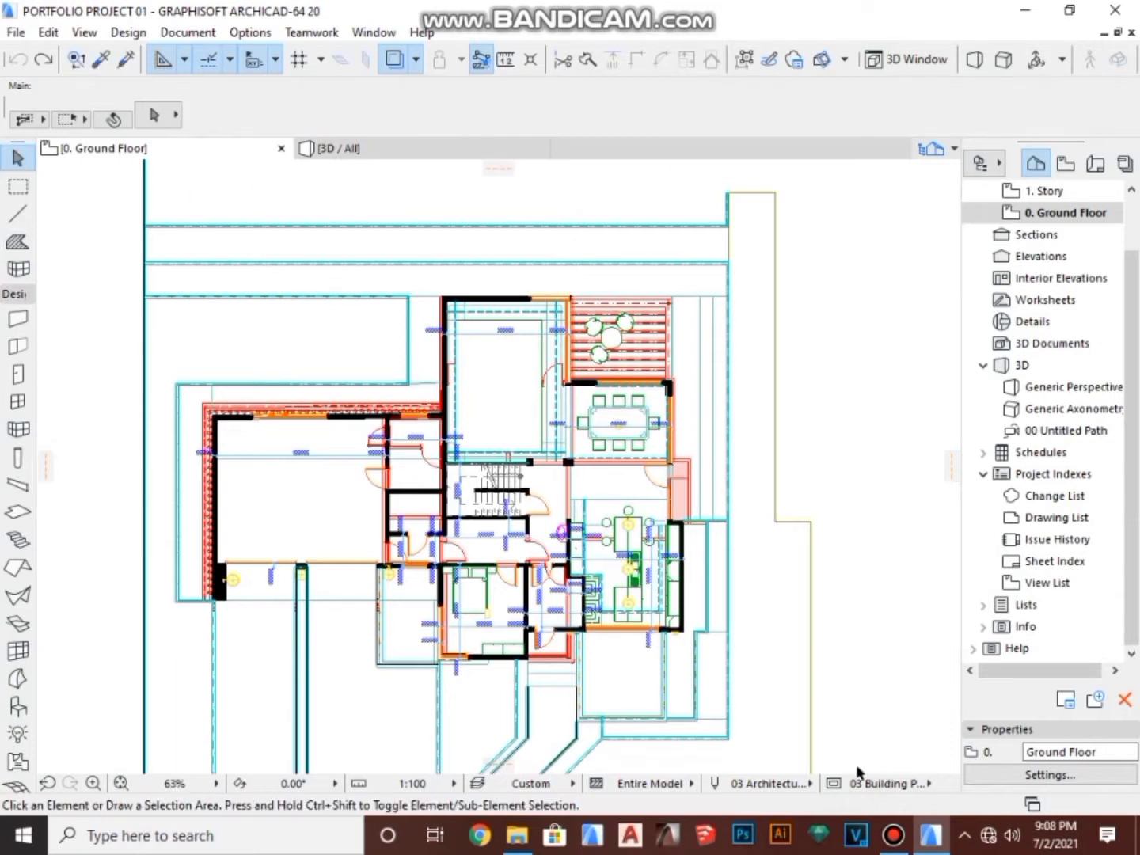
pyautogui.moveTo(109, 300)
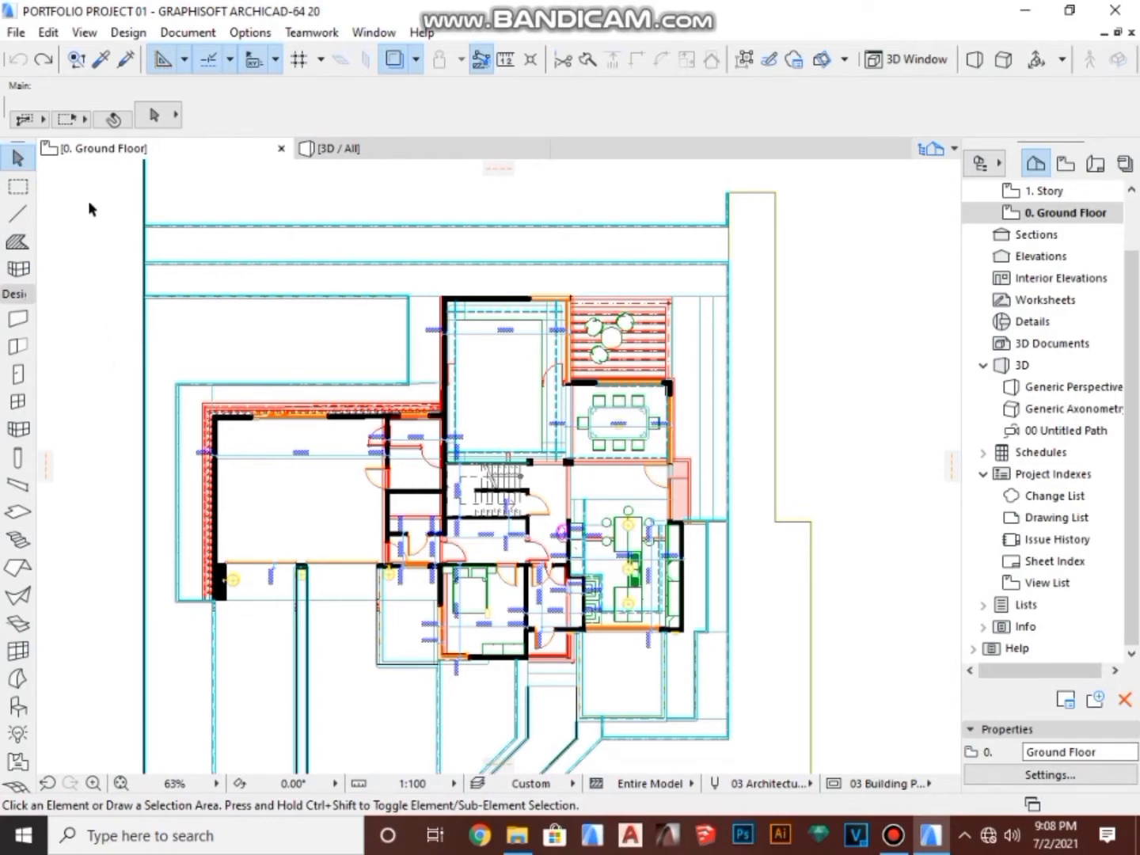
pyautogui.moveTo(757, 183)
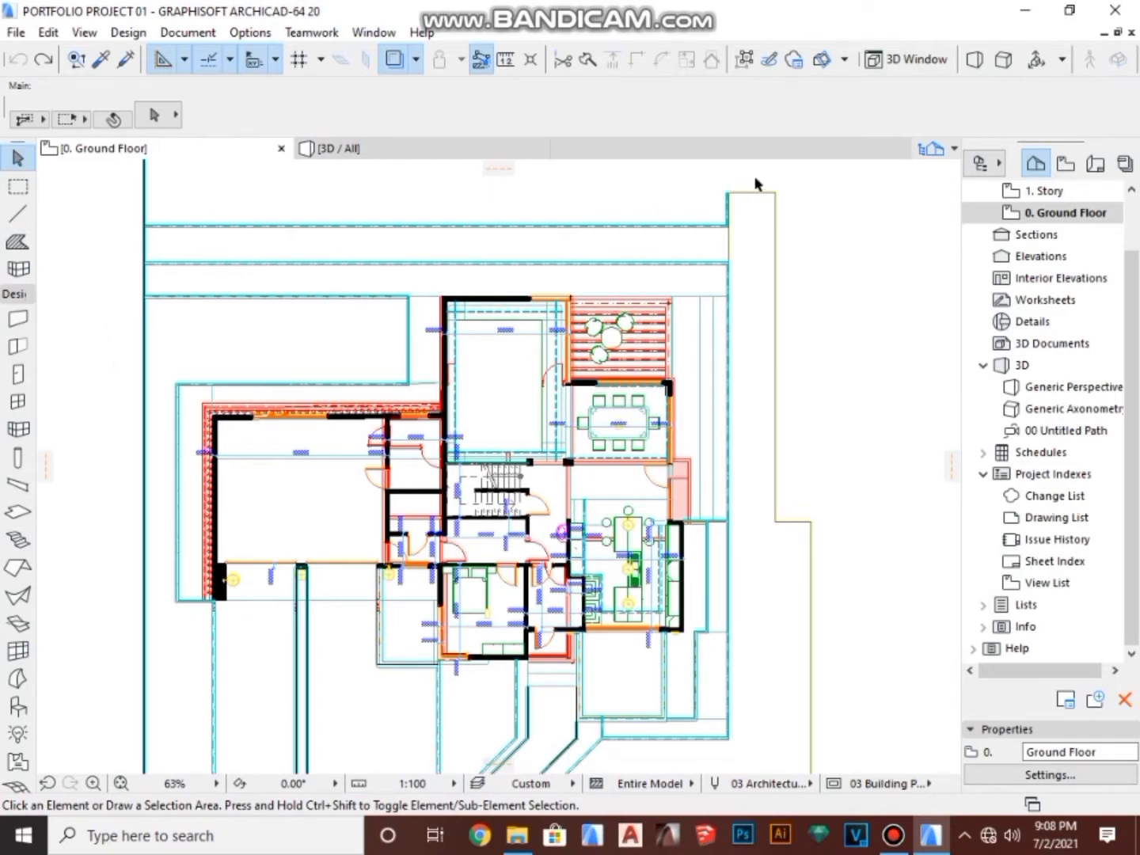
pyautogui.moveTo(743, 193)
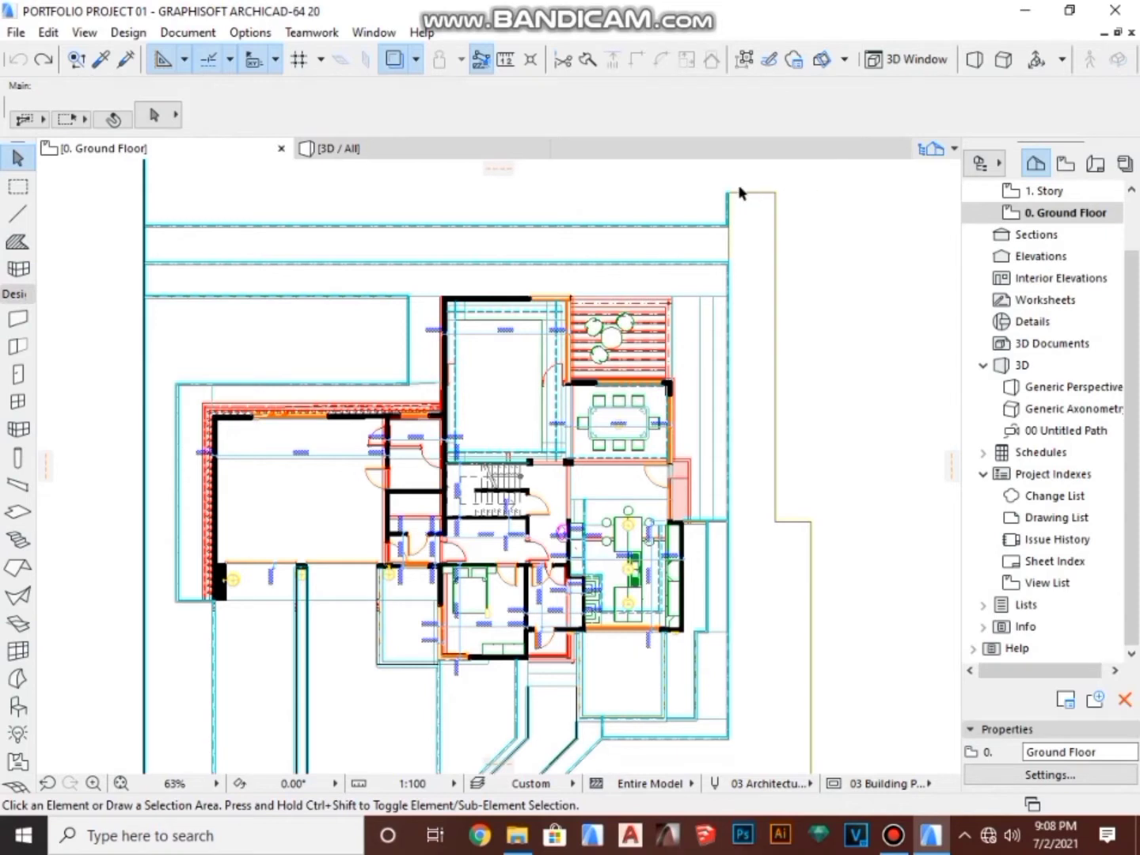
pyautogui.moveTo(714, 195)
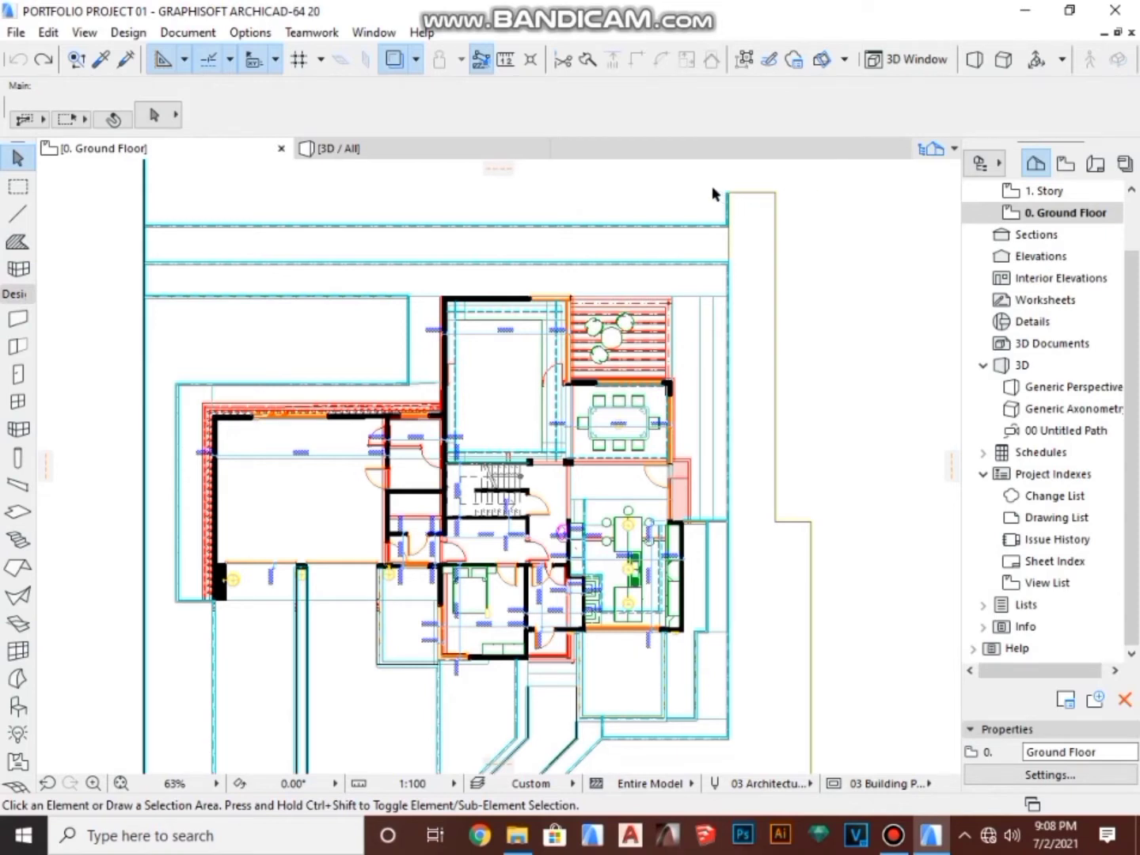
pyautogui.moveTo(684, 187)
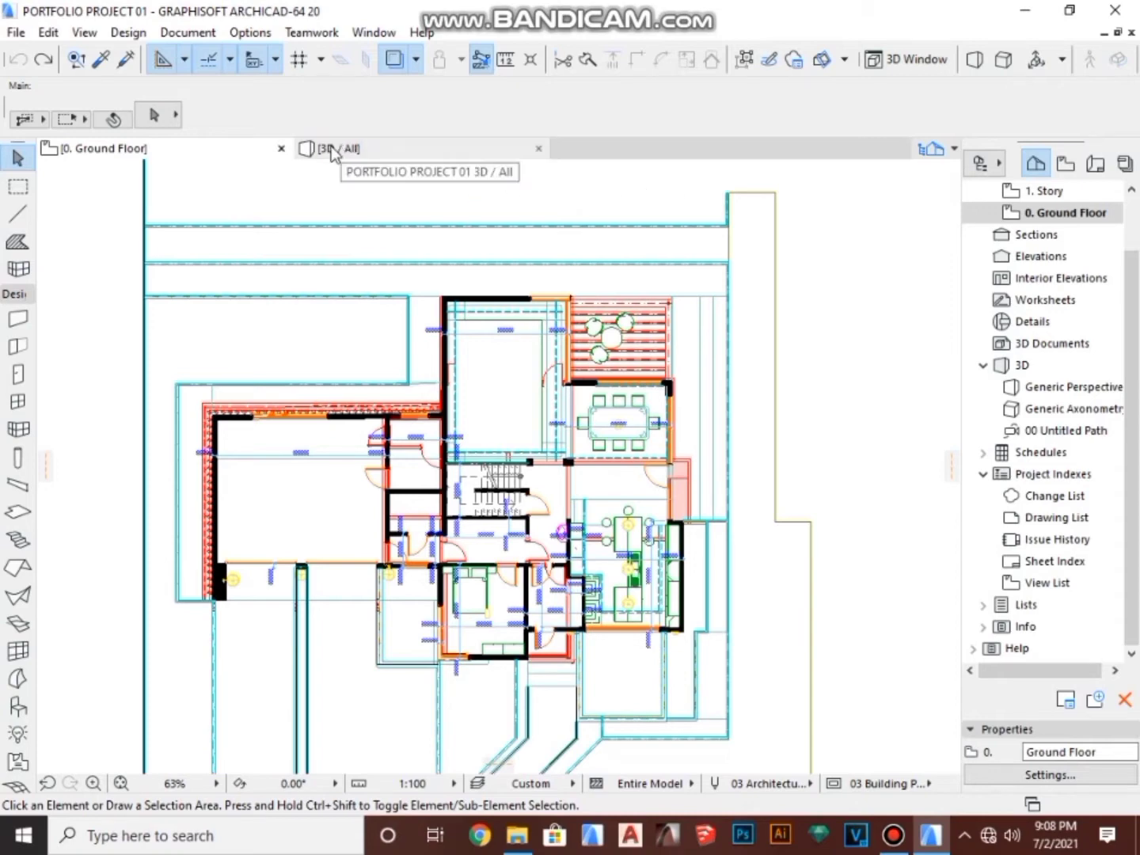
pyautogui.click(332, 147)
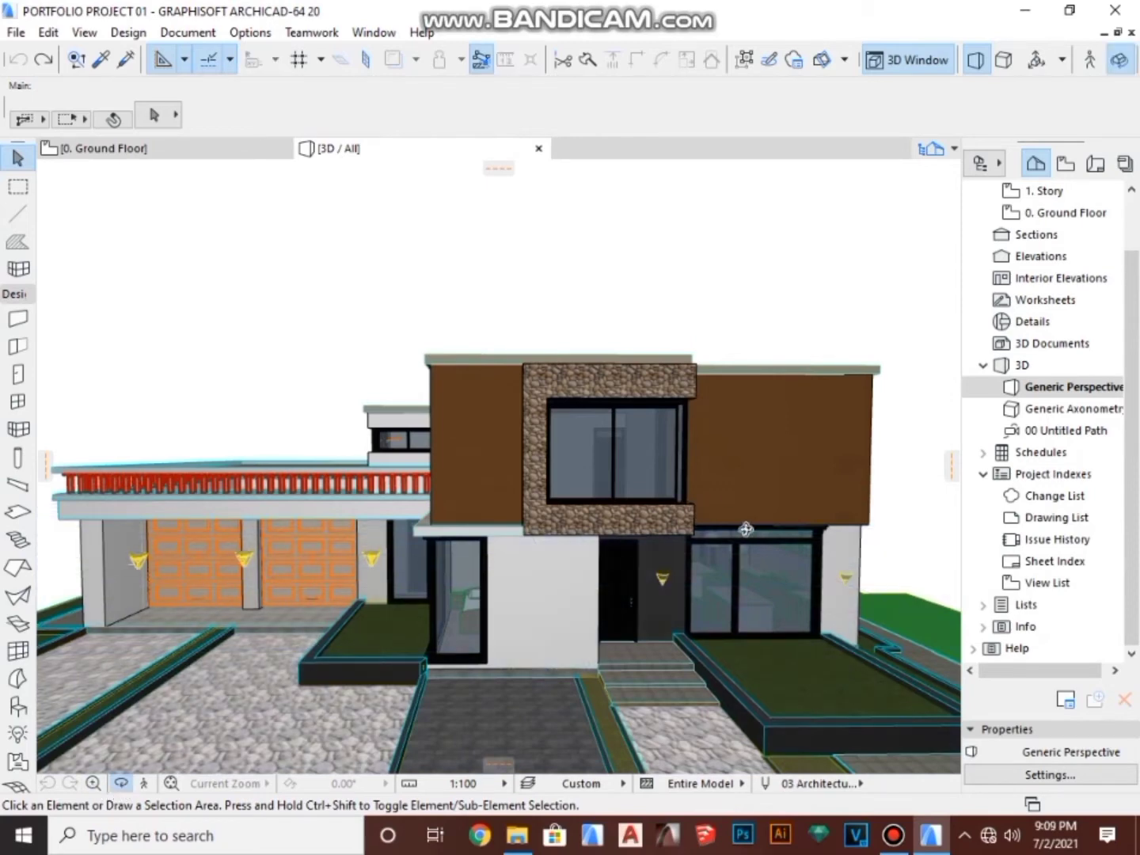
pyautogui.moveTo(744, 529); pyautogui.dragTo(478, 388)
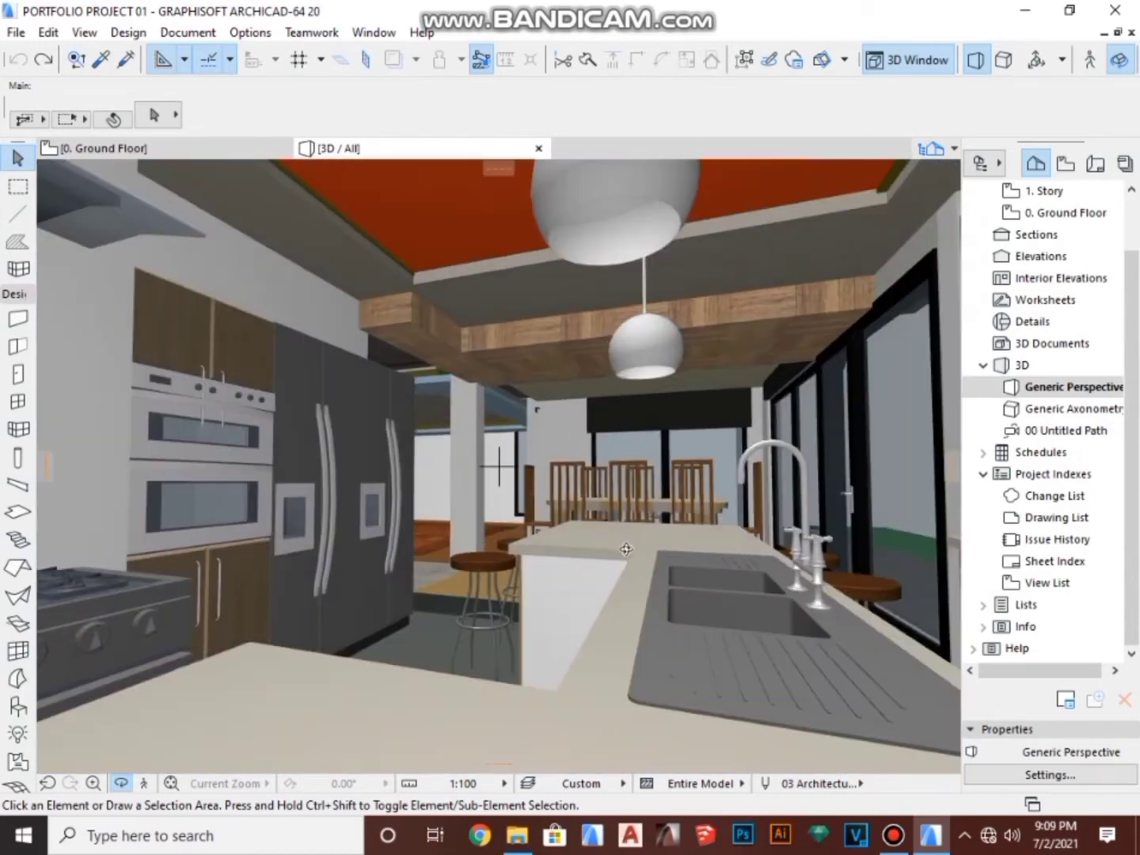
pyautogui.moveTo(625, 548); pyautogui.dragTo(554, 474)
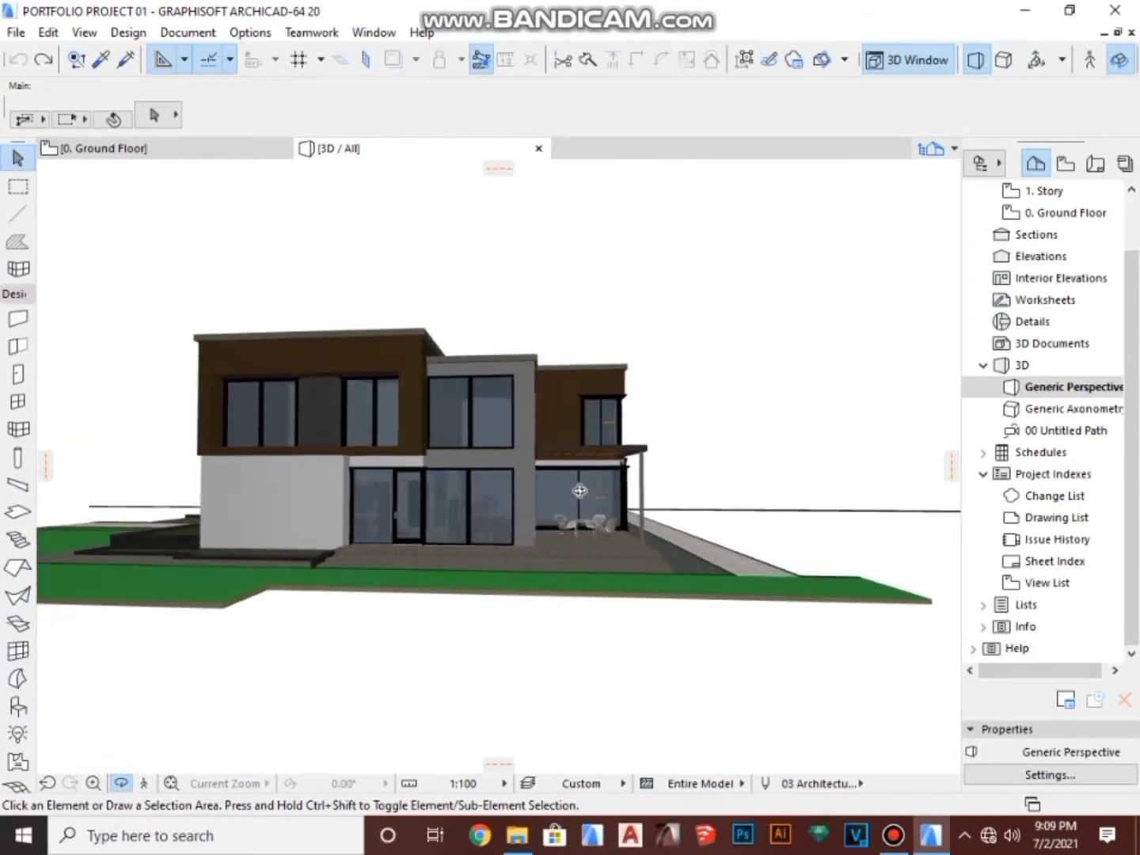
pyautogui.moveTo(578, 490); pyautogui.dragTo(628, 550)
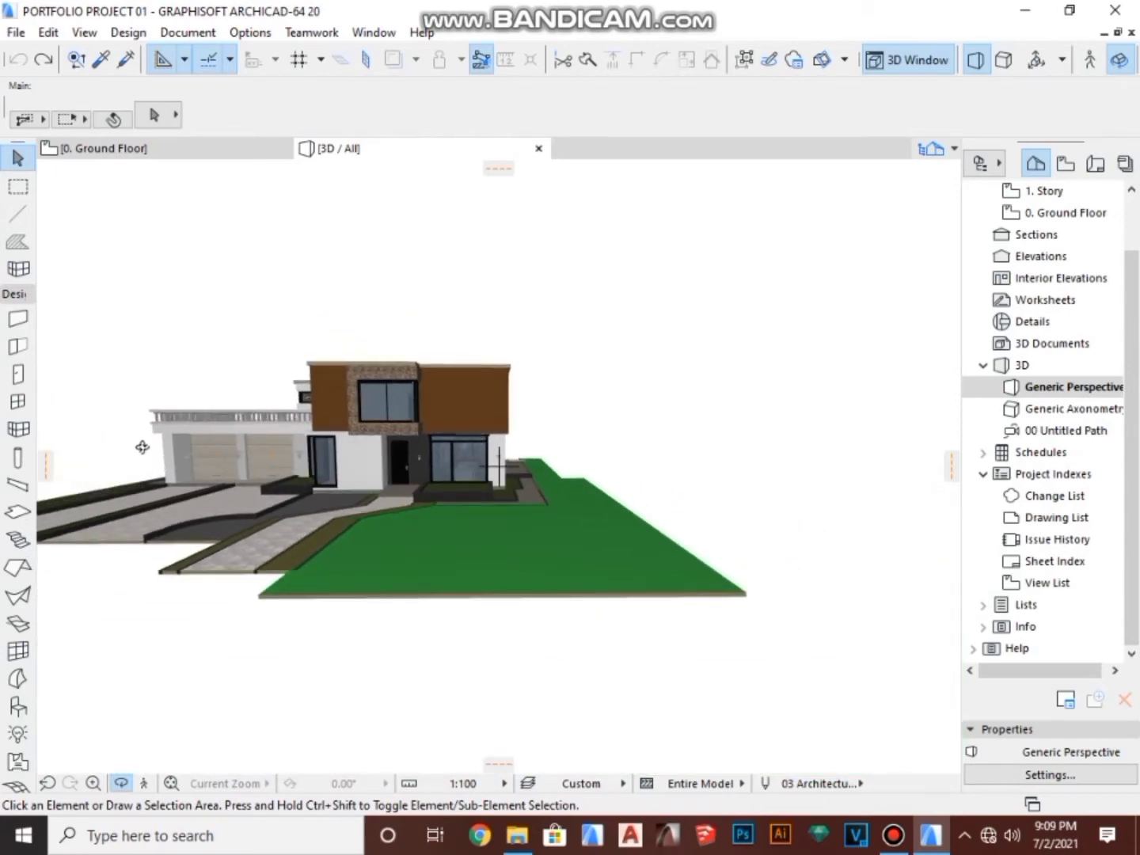
pyautogui.moveTo(143, 446); pyautogui.dragTo(408, 548)
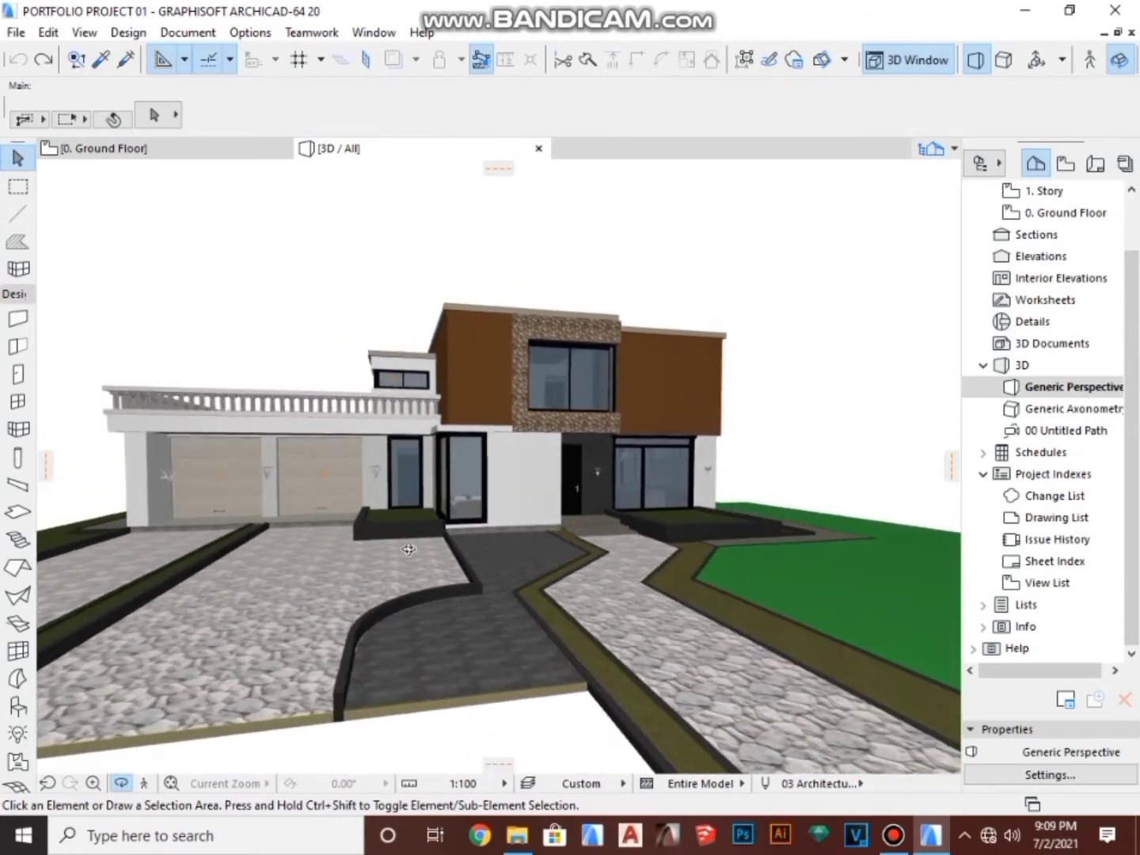
pyautogui.moveTo(409, 549); pyautogui.dragTo(408, 499)
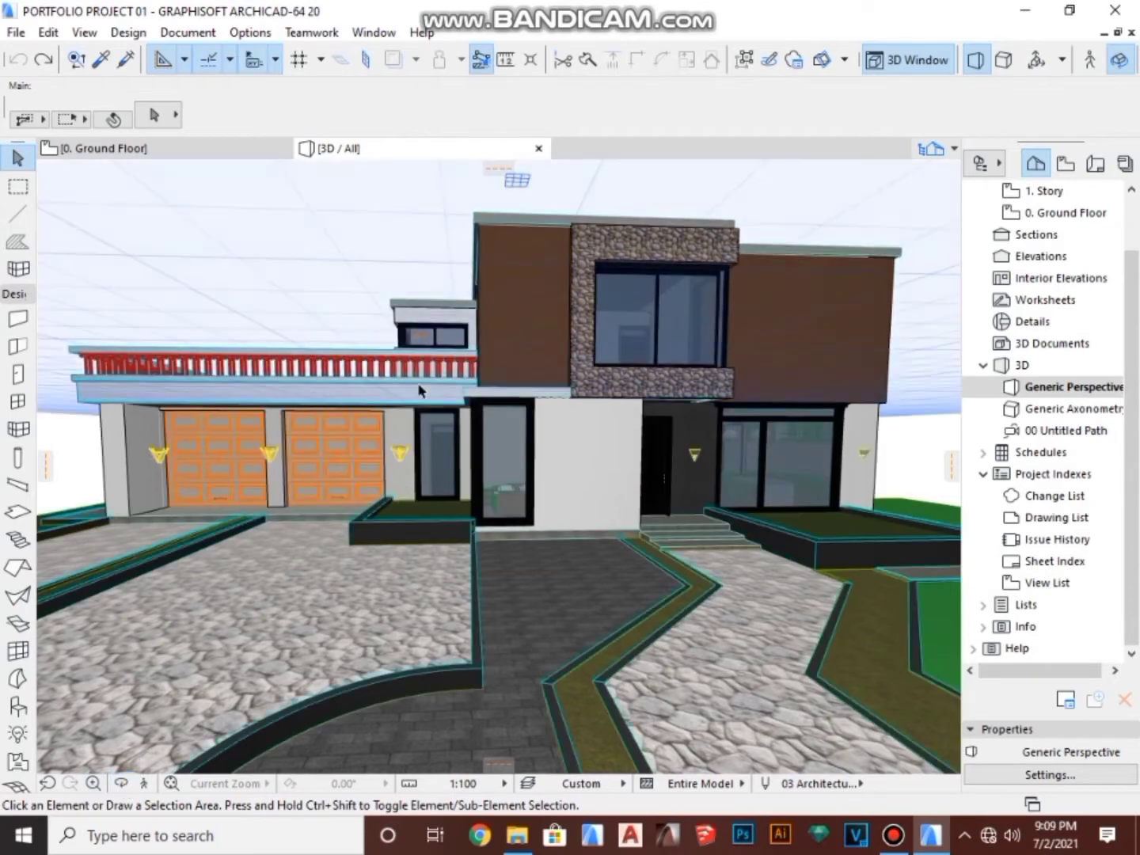
pyautogui.moveTo(110, 655)
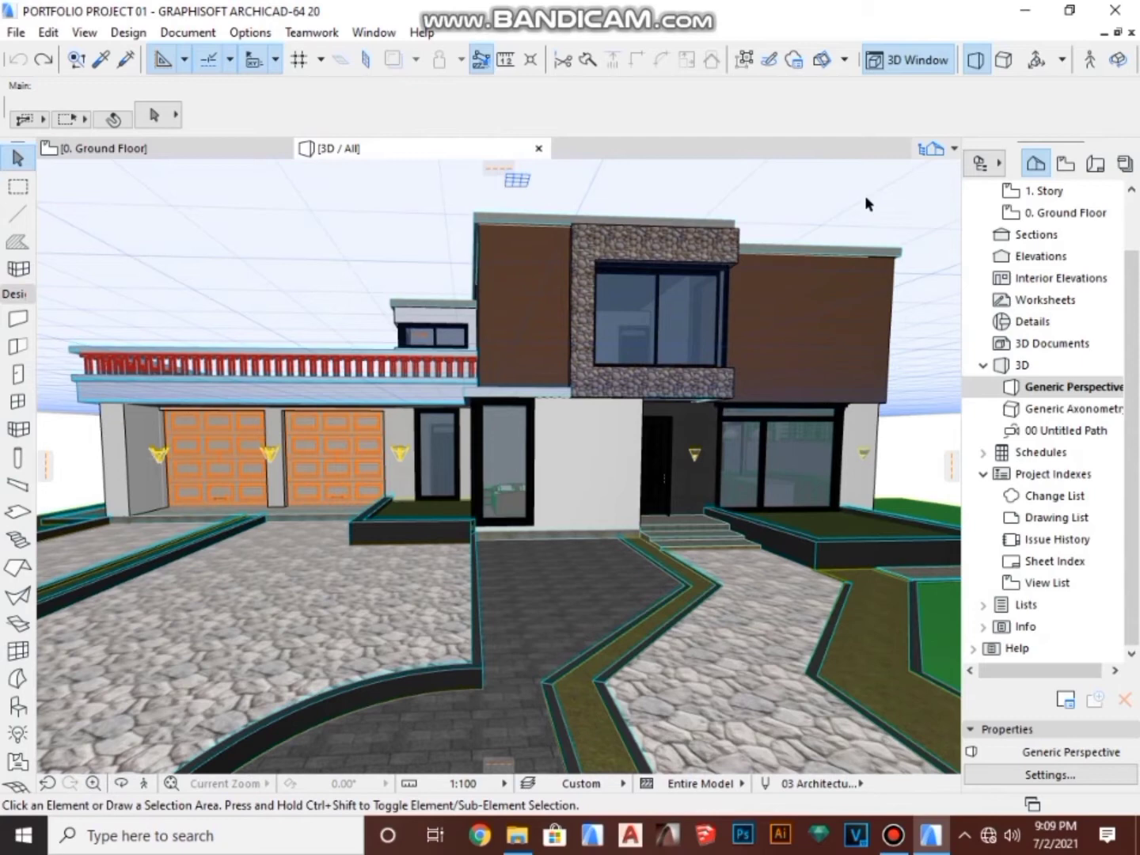
pyautogui.moveTo(688, 209)
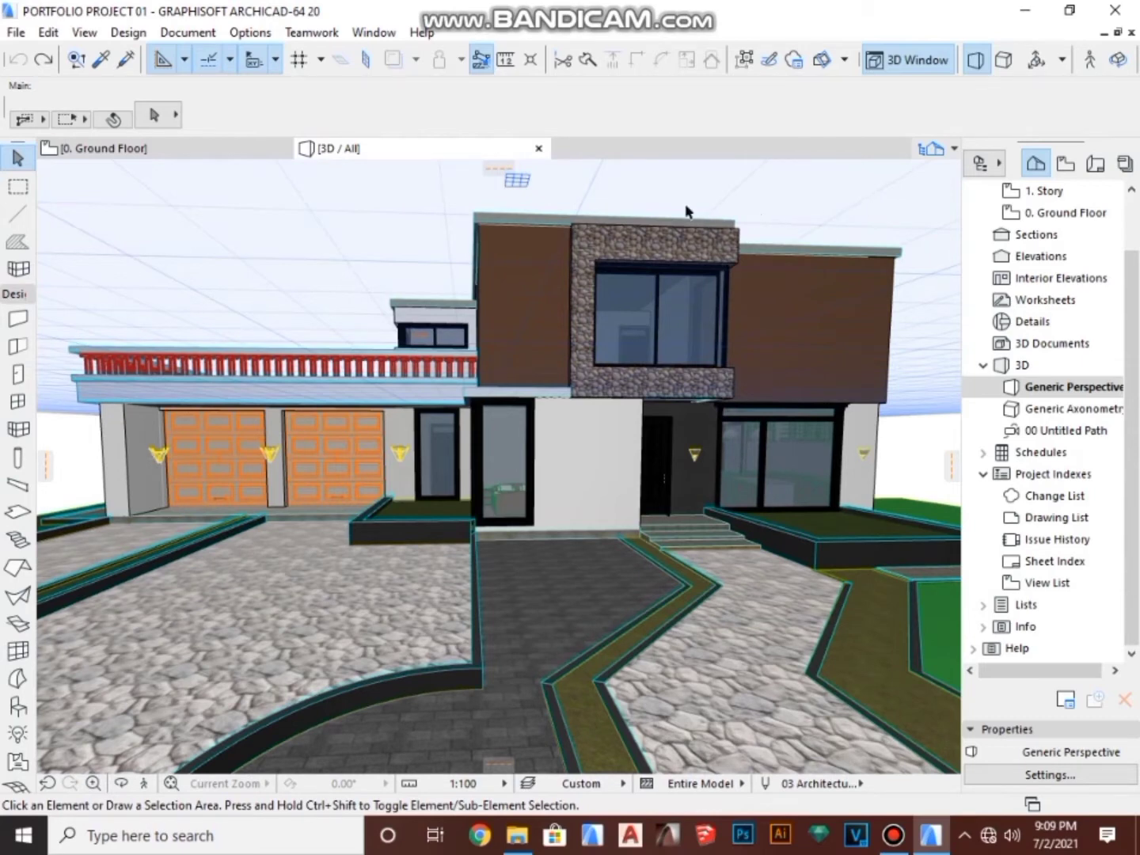
# - Start Save As from the 3D view and name the Artlantis Render Studio 5 file SAMPLE 01 on the Desktop
pyautogui.click(14, 31)
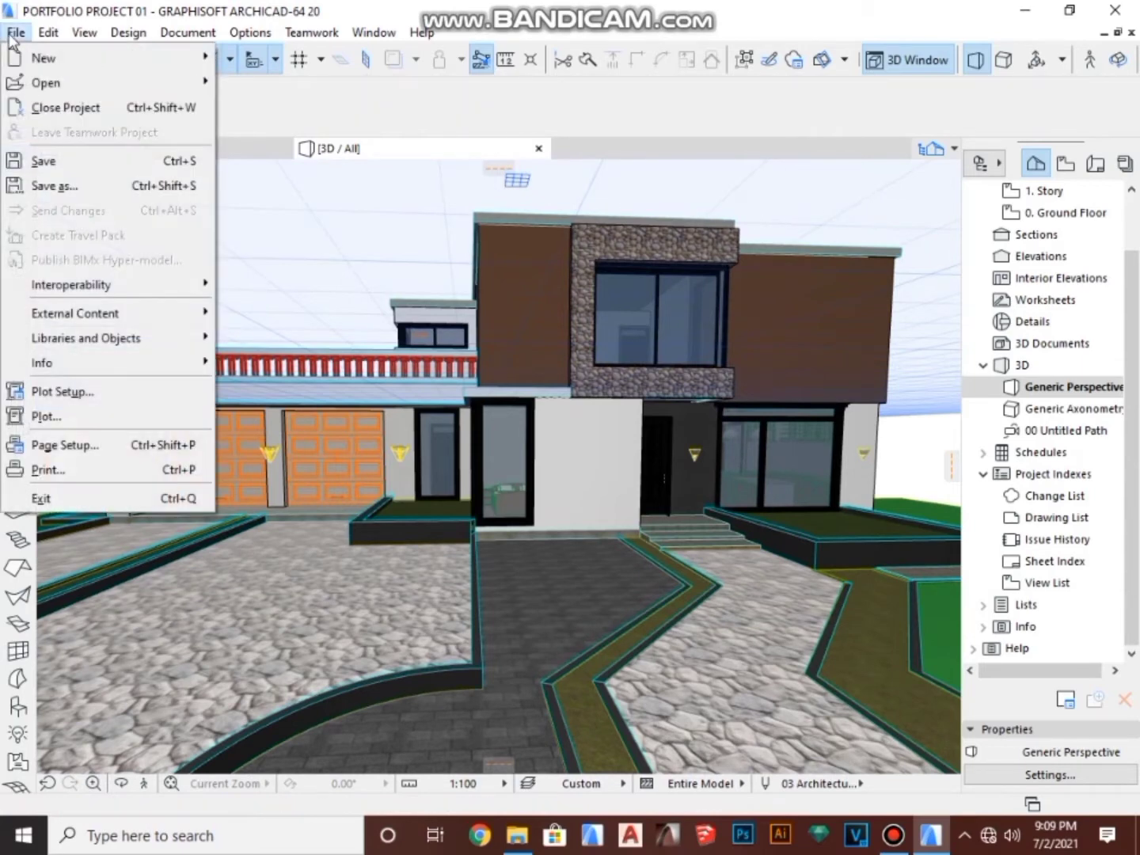
pyautogui.moveTo(56, 185)
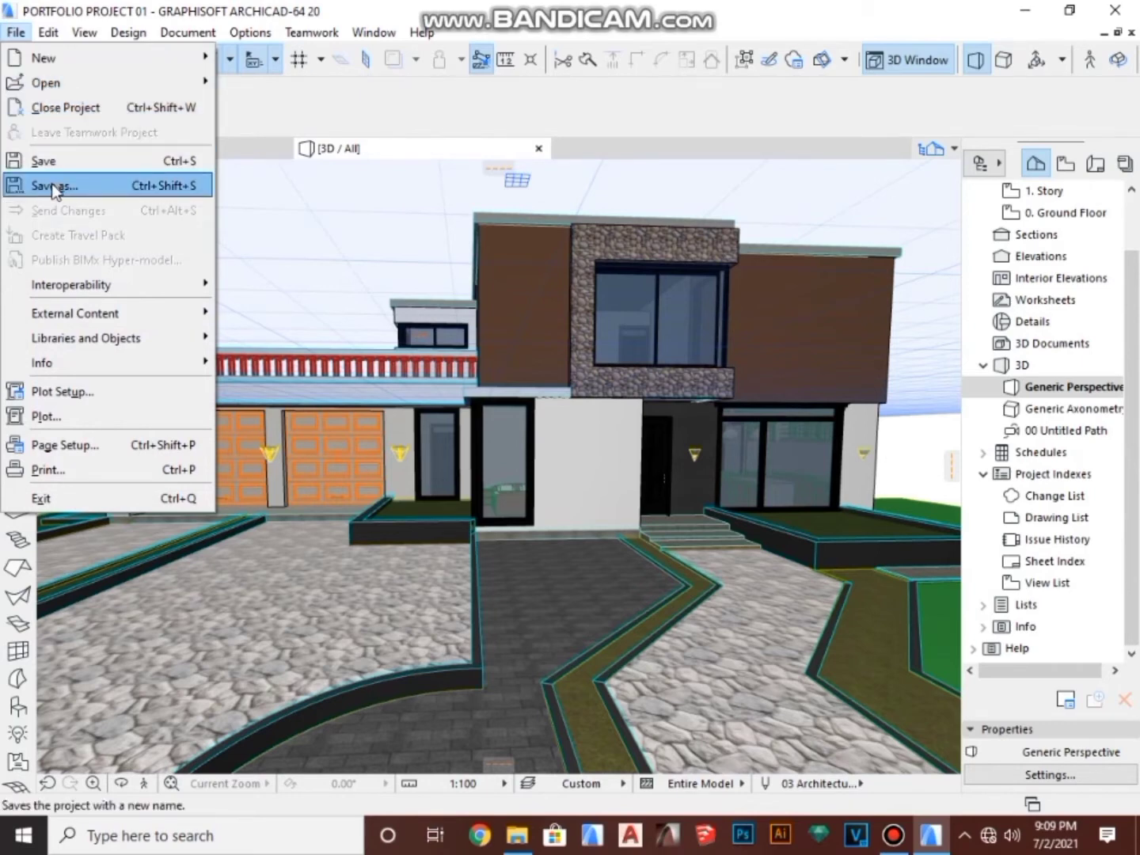
pyautogui.click(54, 183)
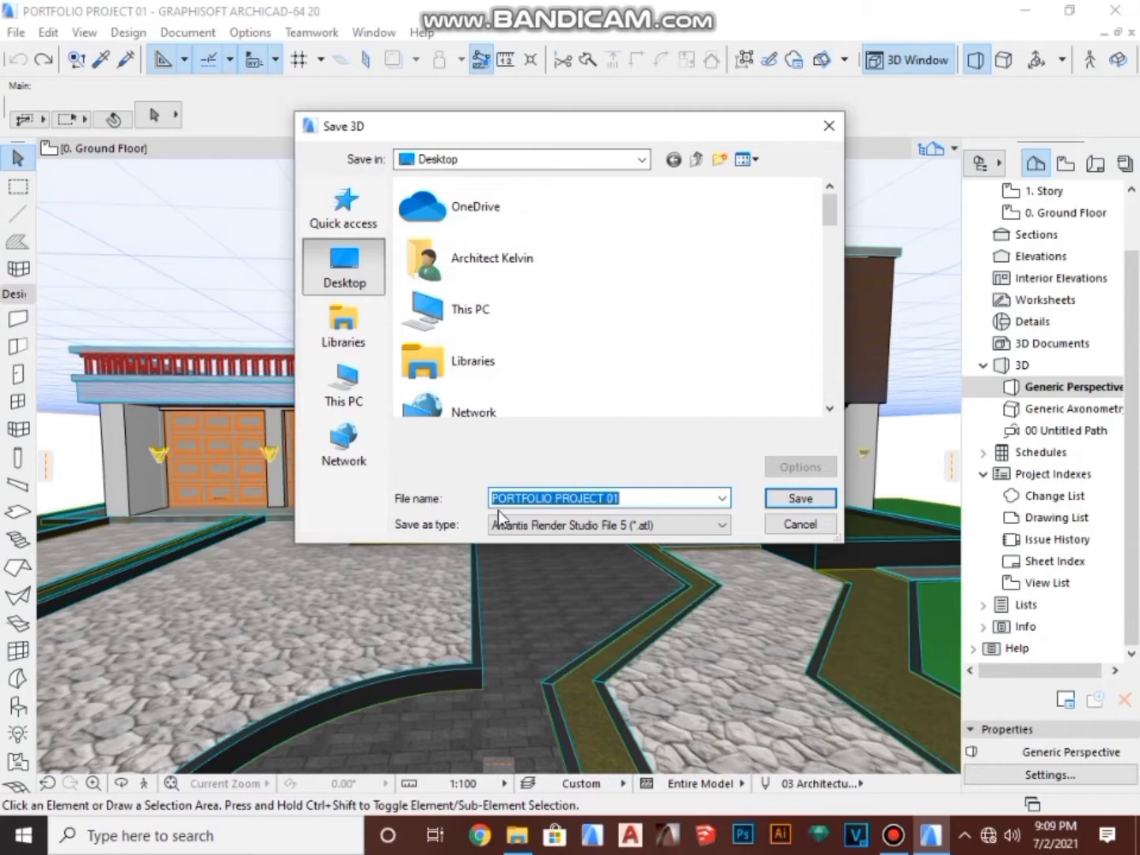
pyautogui.moveTo(402, 541)
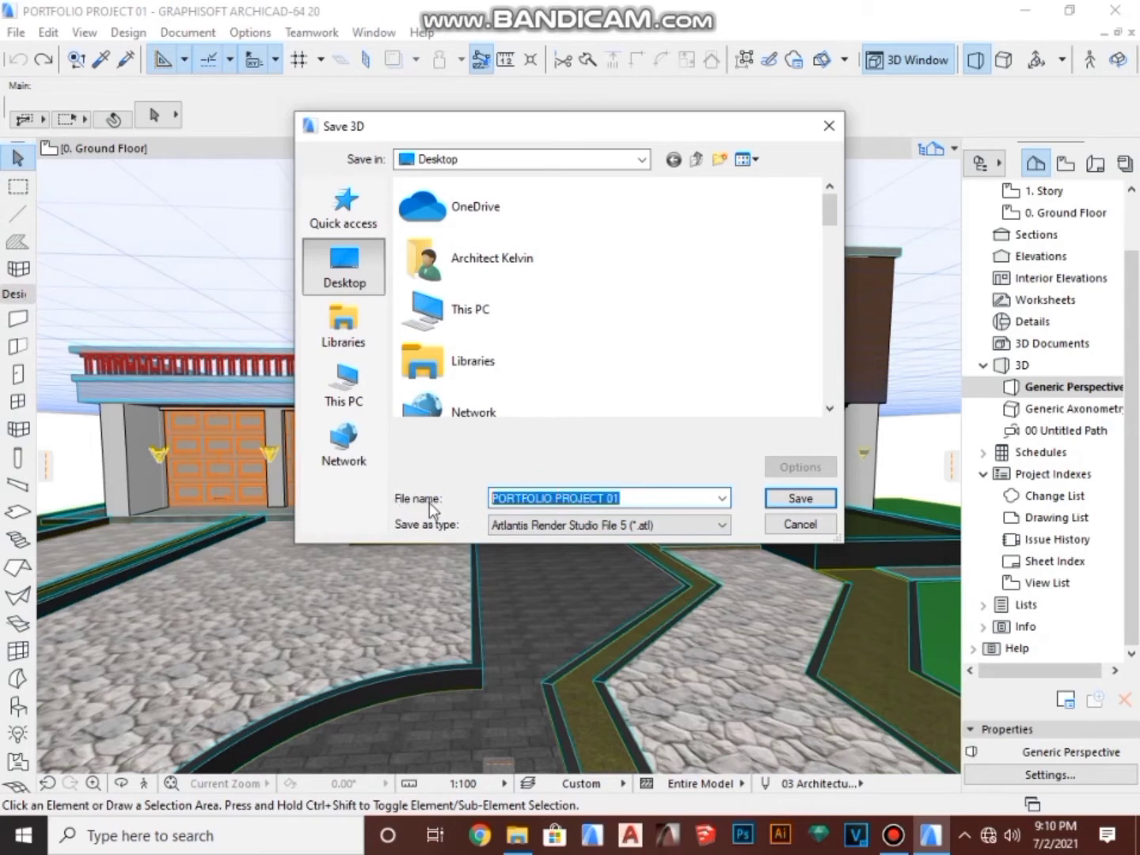
pyautogui.write('S')
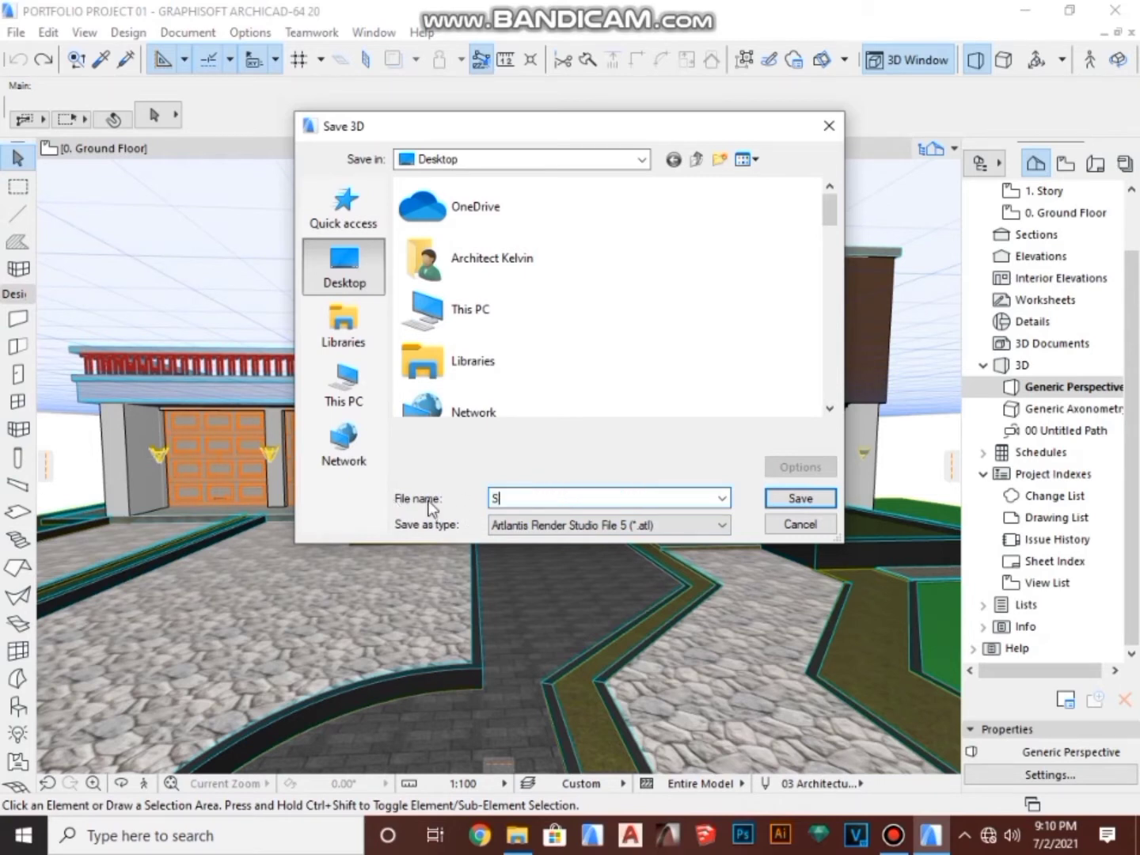
pyautogui.write('AMPLE 01')
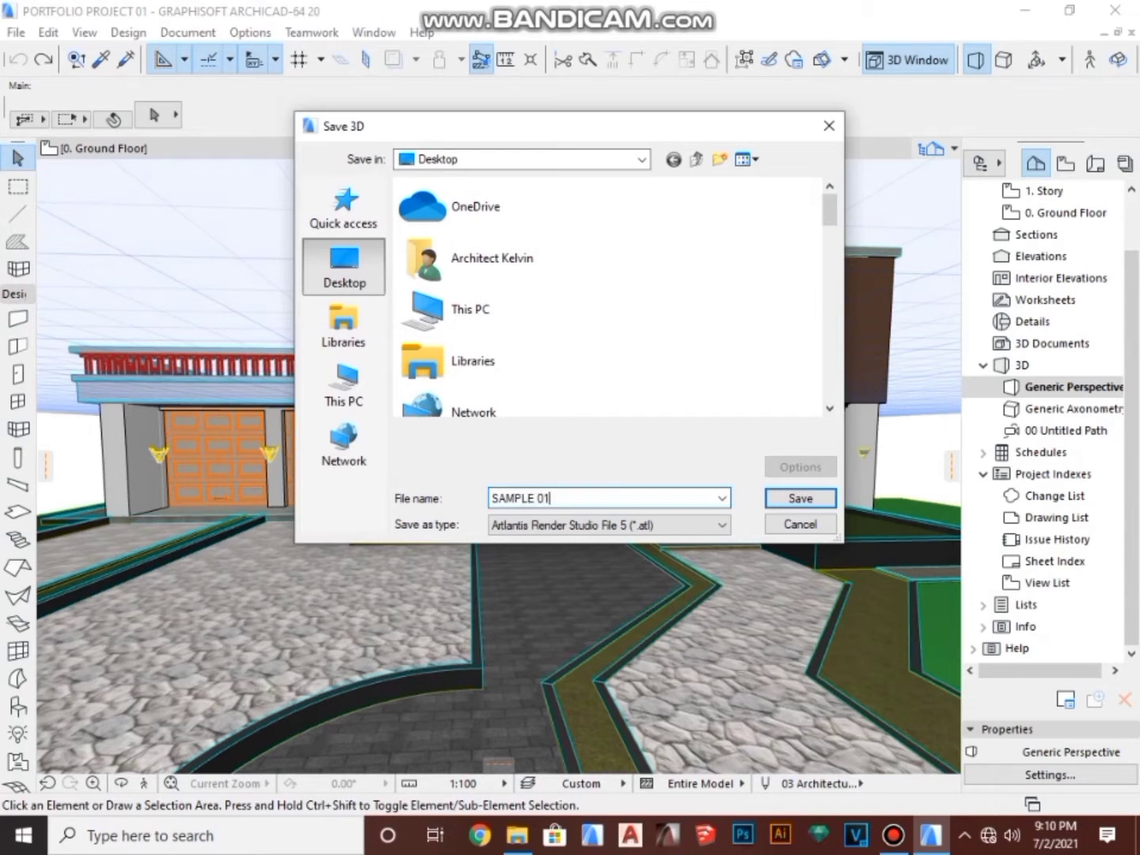
pyautogui.moveTo(409, 535)
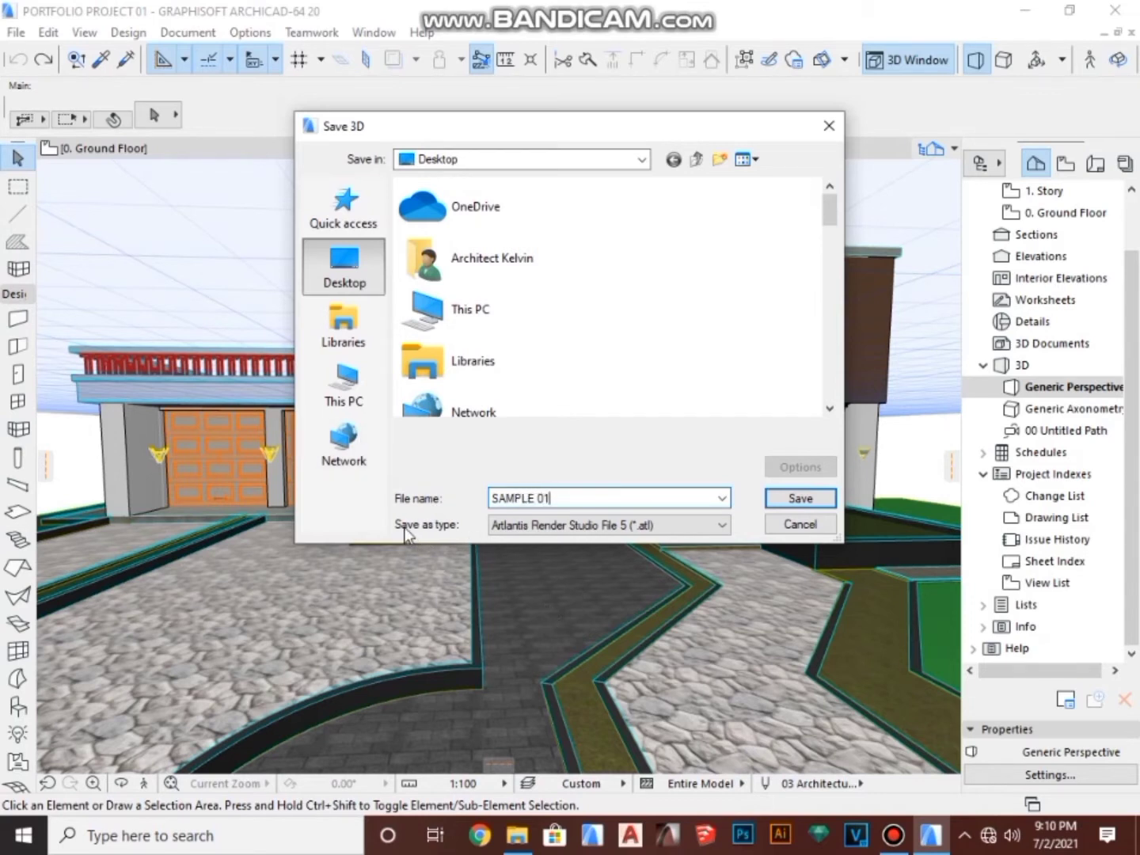
pyautogui.moveTo(443, 530)
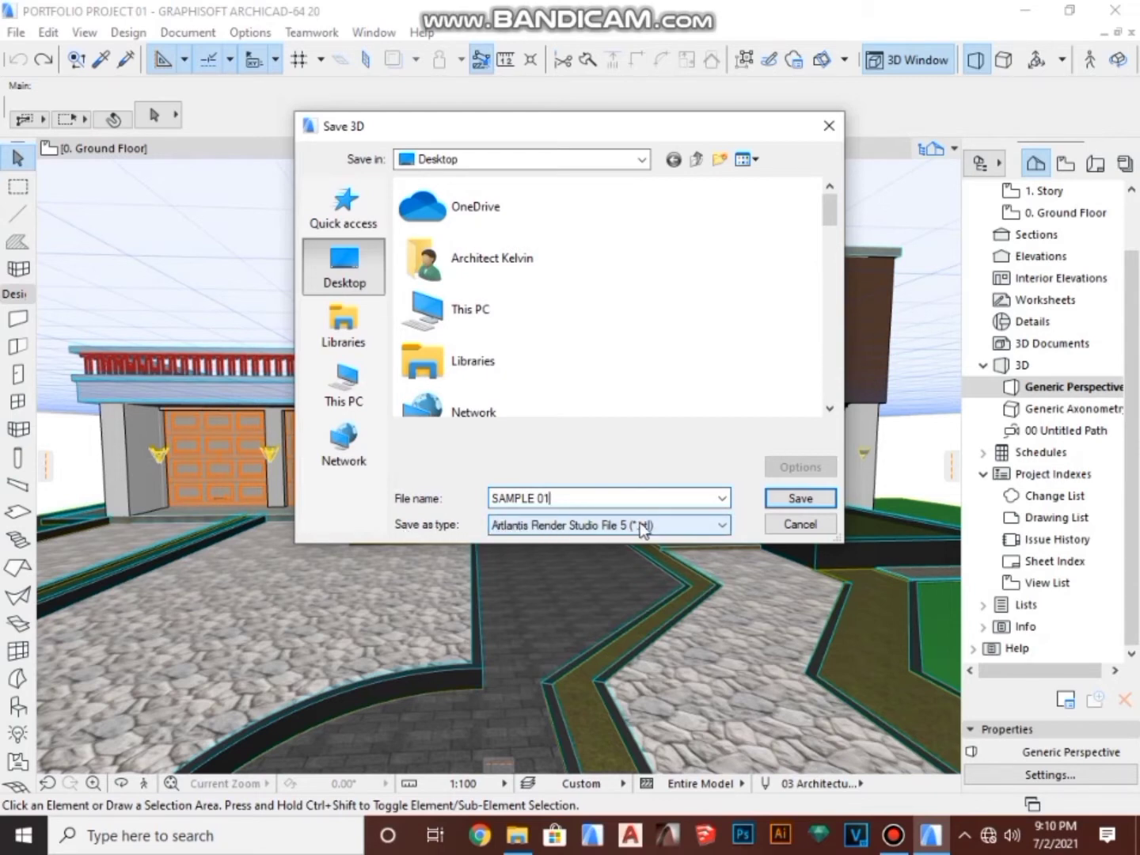
pyautogui.click(717, 525)
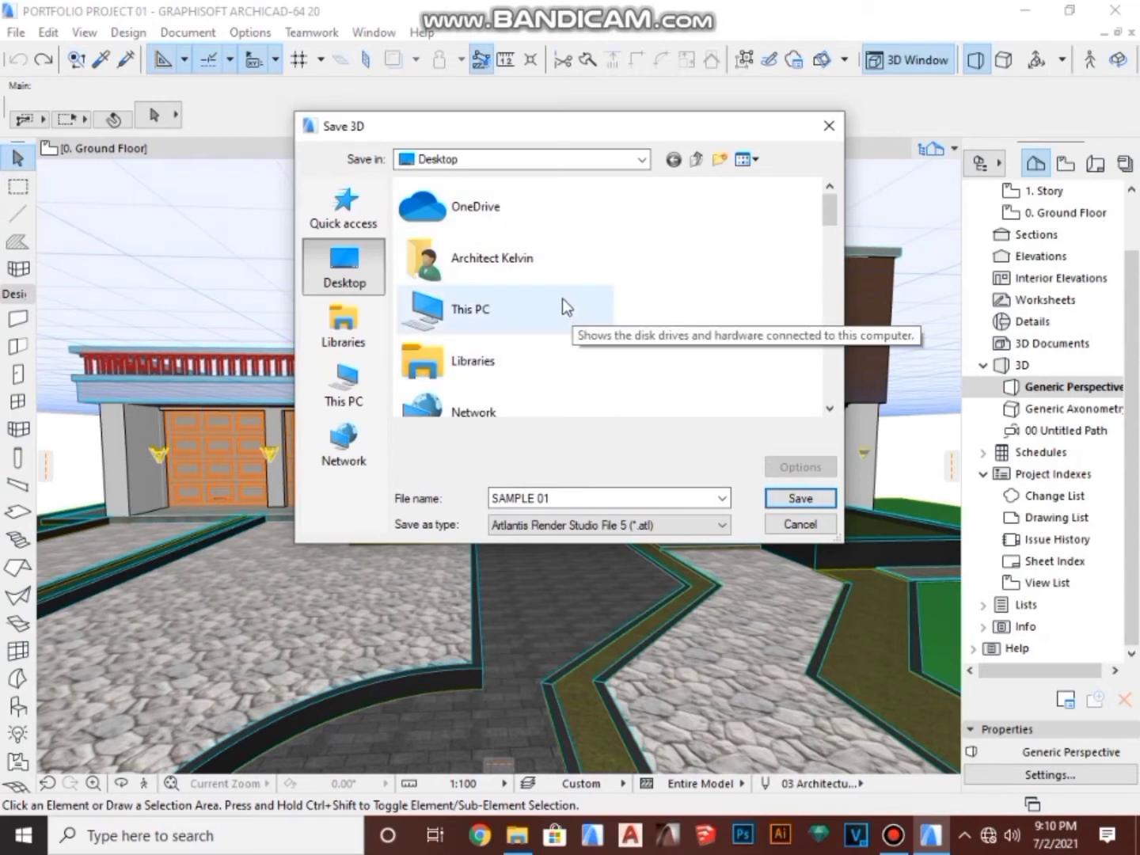
pyautogui.moveTo(551, 297)
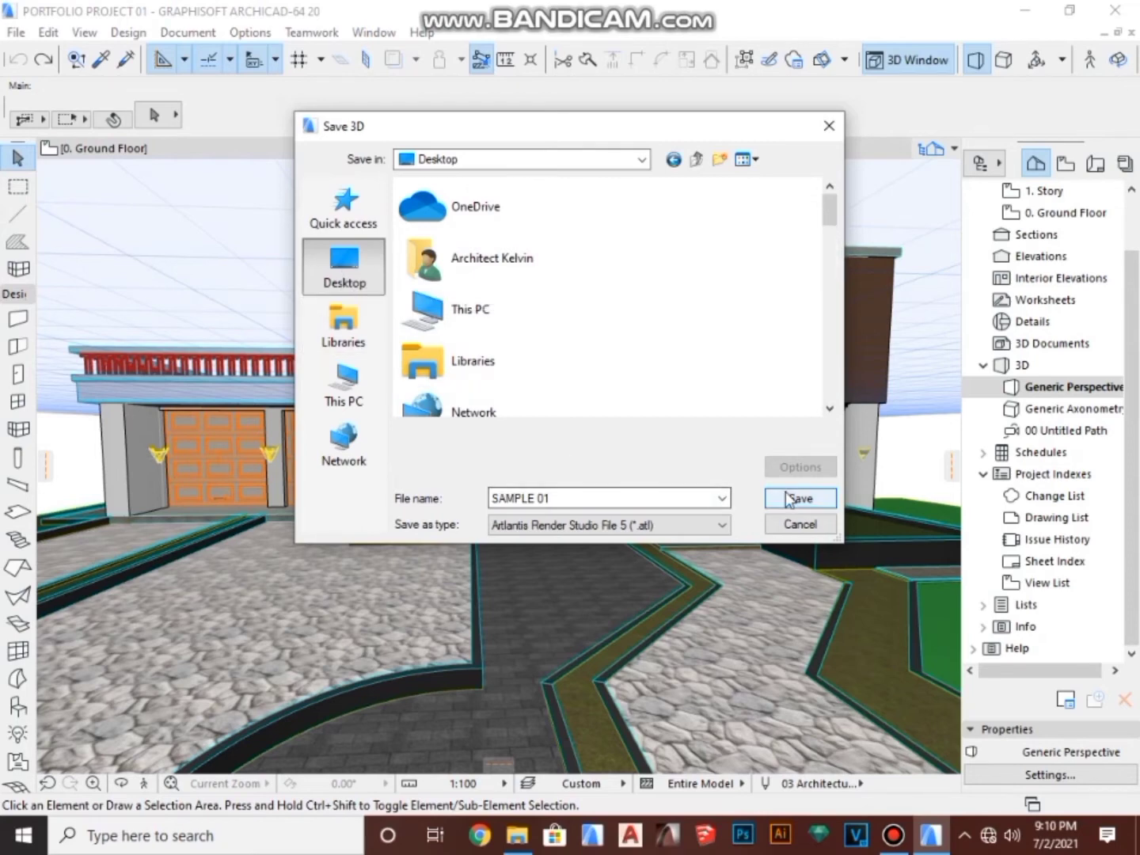
# - Save, tick Sun and Slab textures in the Artlantis export options, and export SAMPLE 01
pyautogui.click(798, 497)
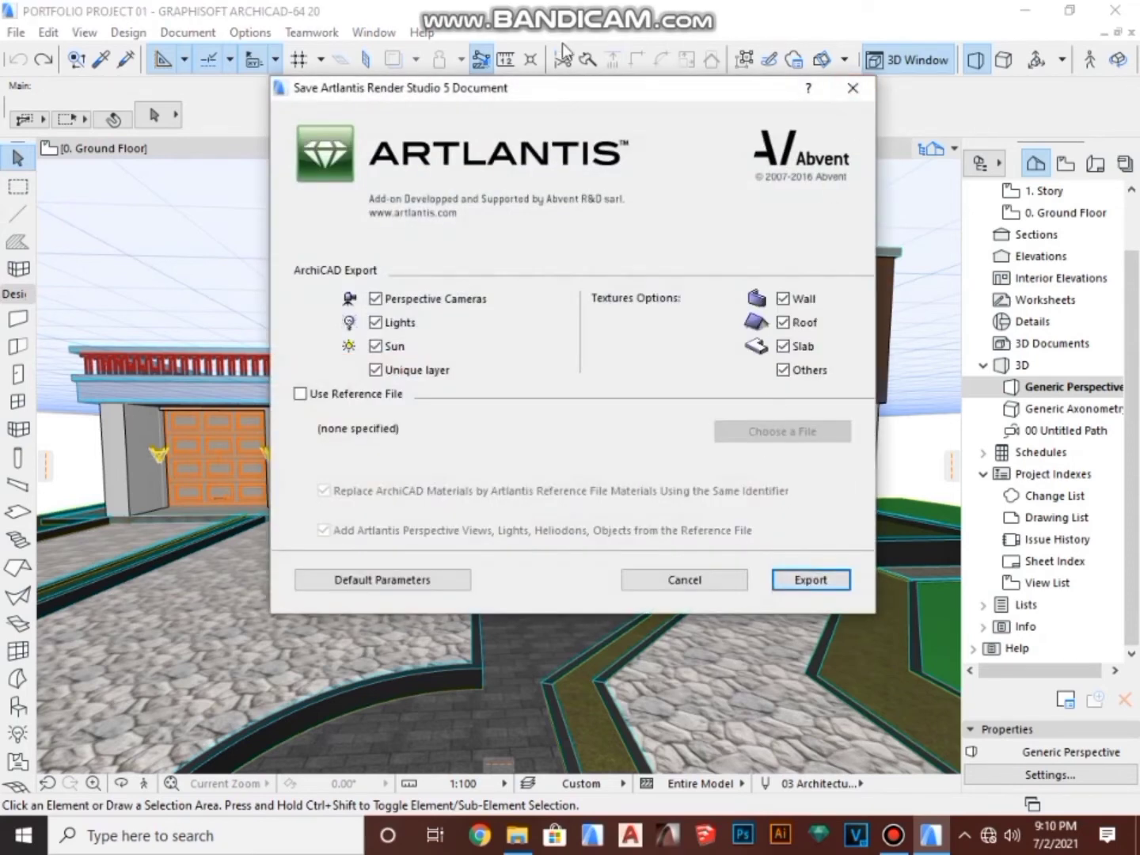
pyautogui.moveTo(491, 133)
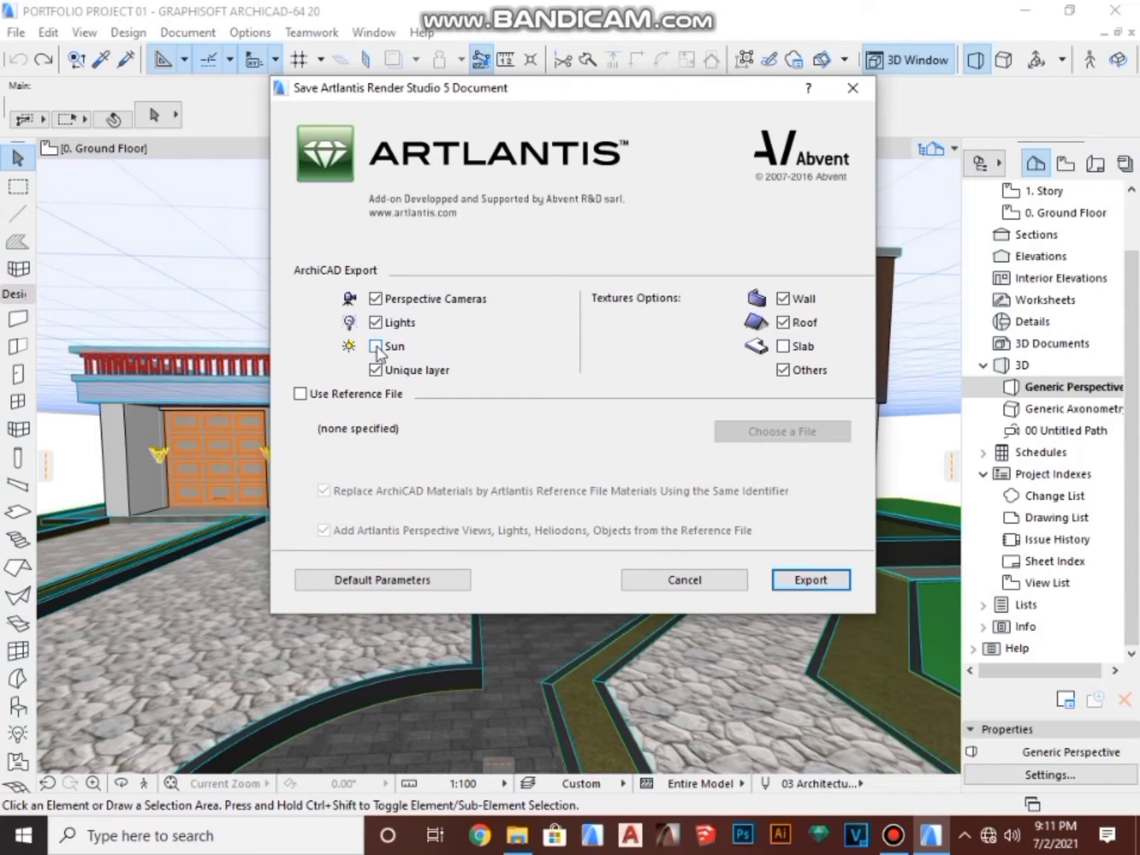
pyautogui.click(377, 370)
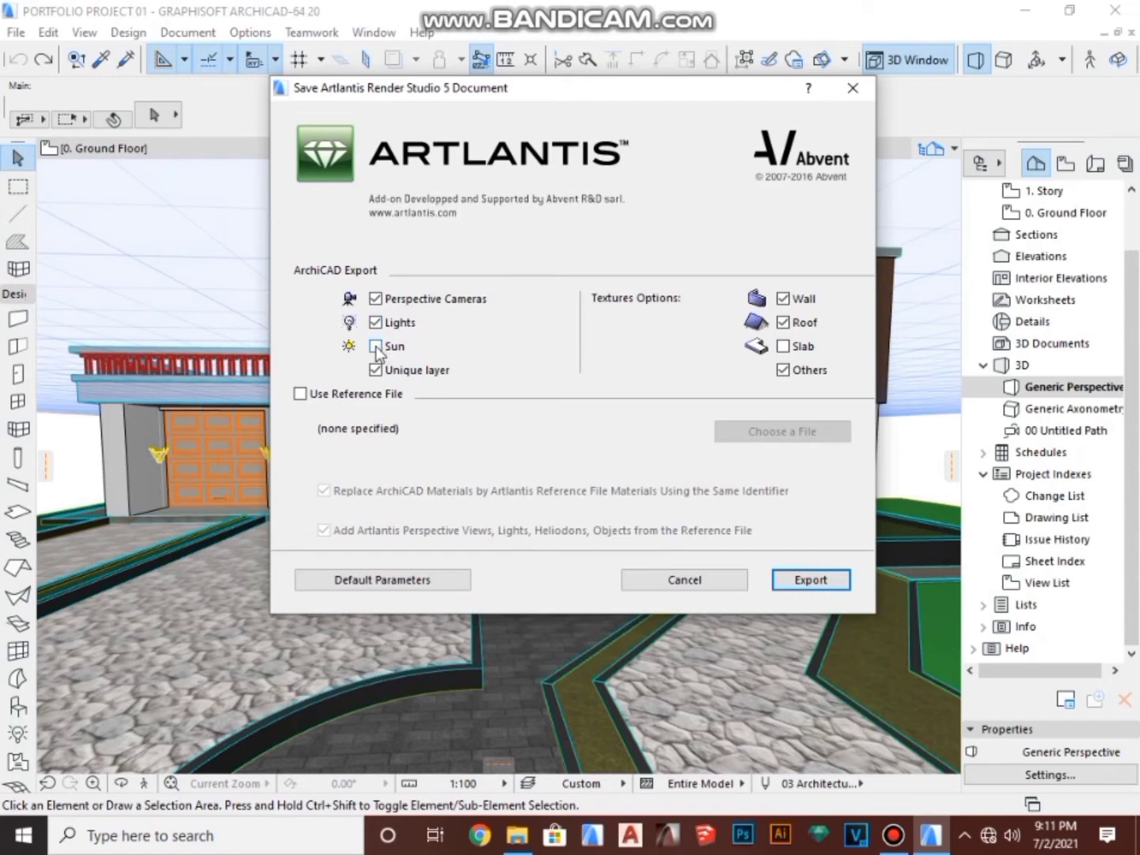
pyautogui.click(376, 345)
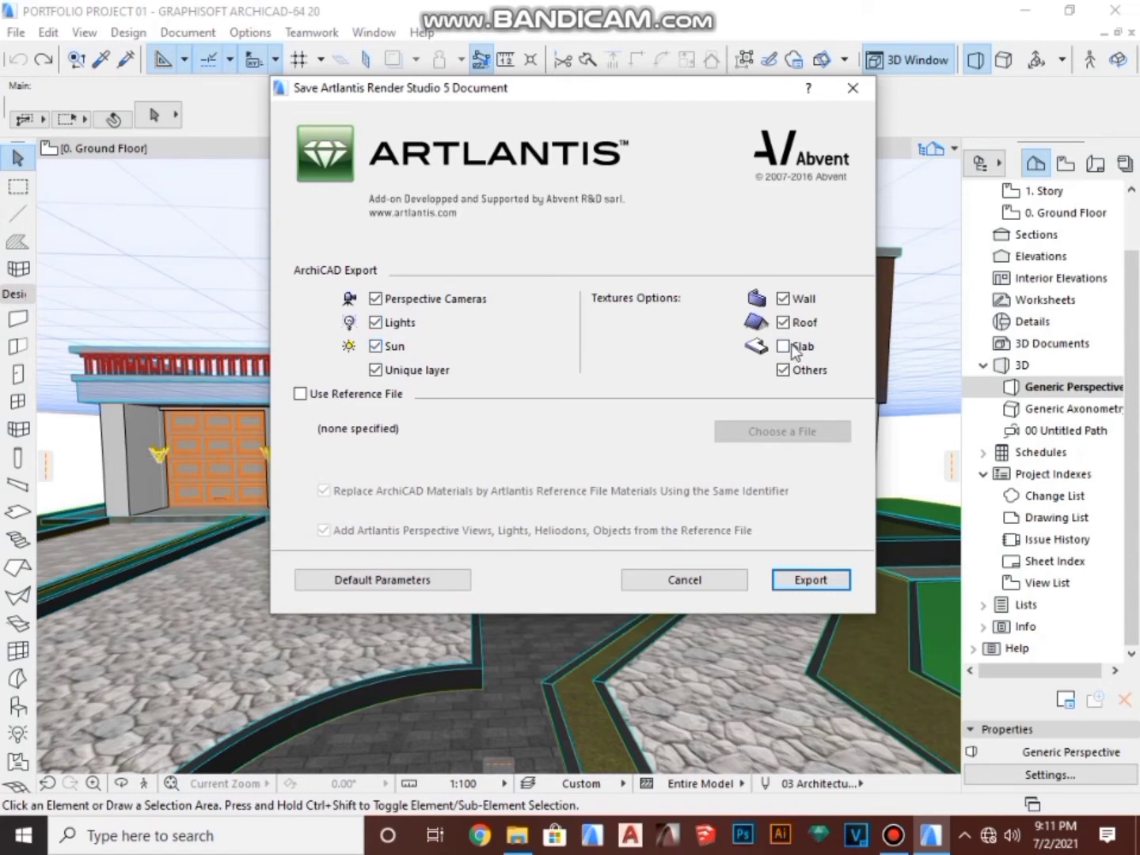
pyautogui.click(784, 345)
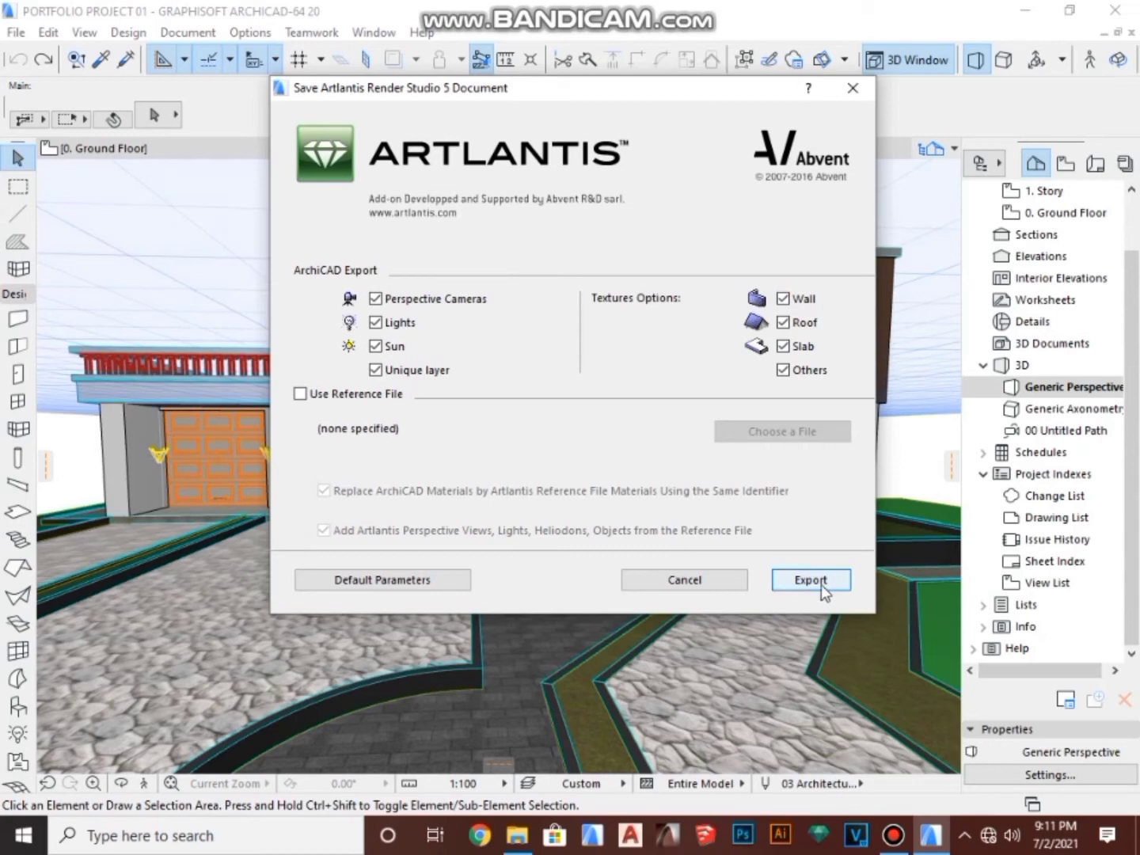
pyautogui.click(811, 580)
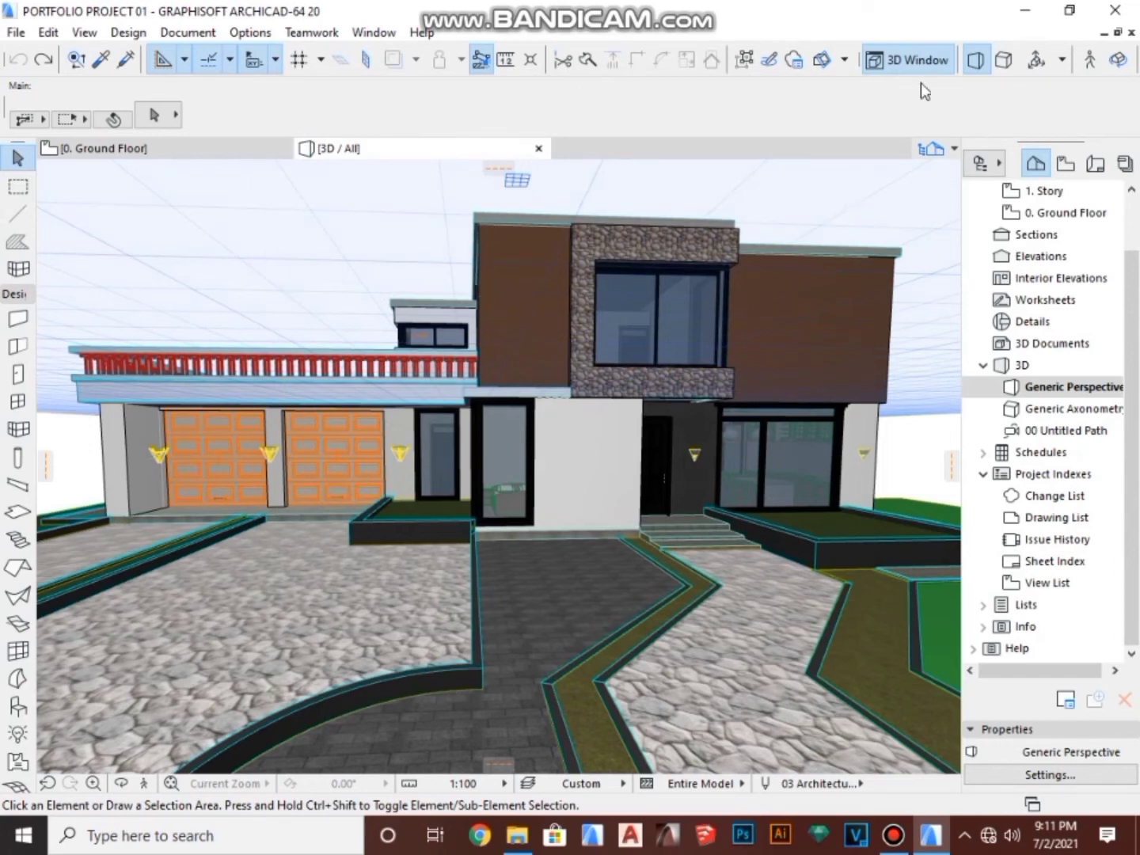
pyautogui.moveTo(1025, 12)
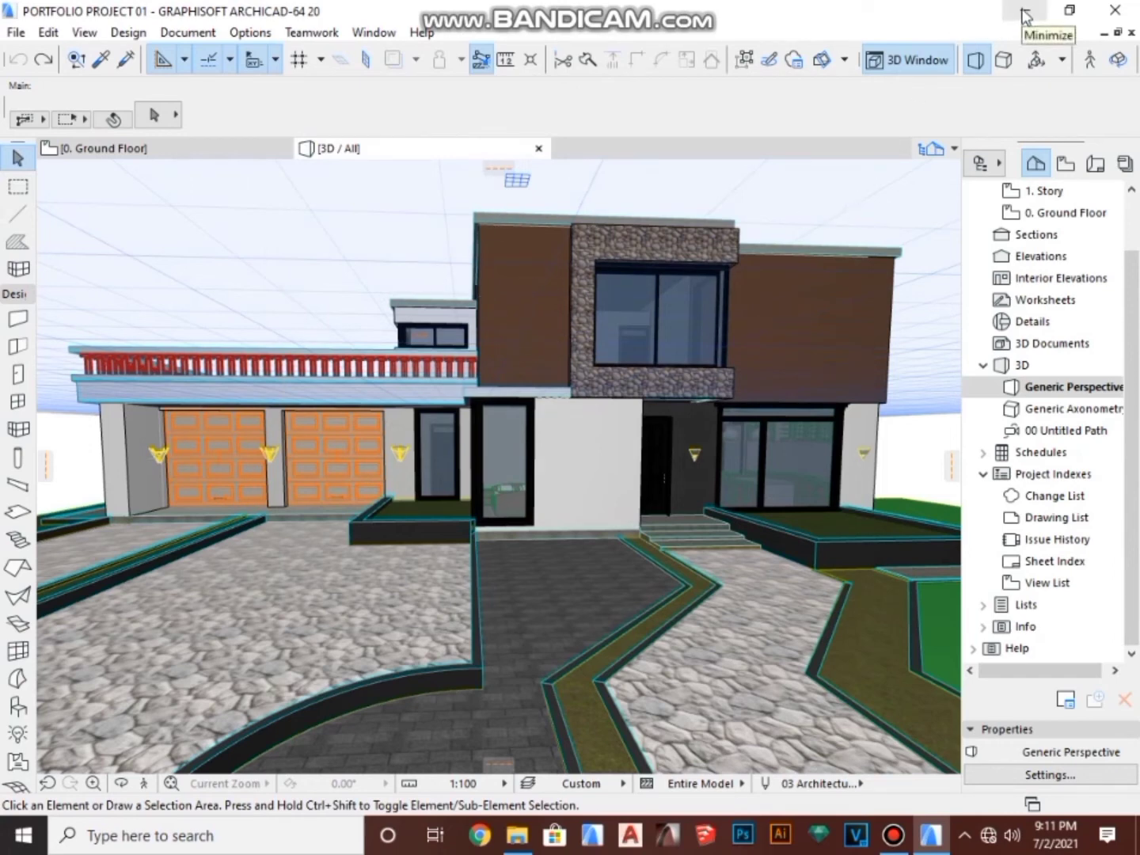
# - Minimize ARCHICAD and select the exported SAMPLE 01 file on the desktop
pyautogui.click(1023, 10)
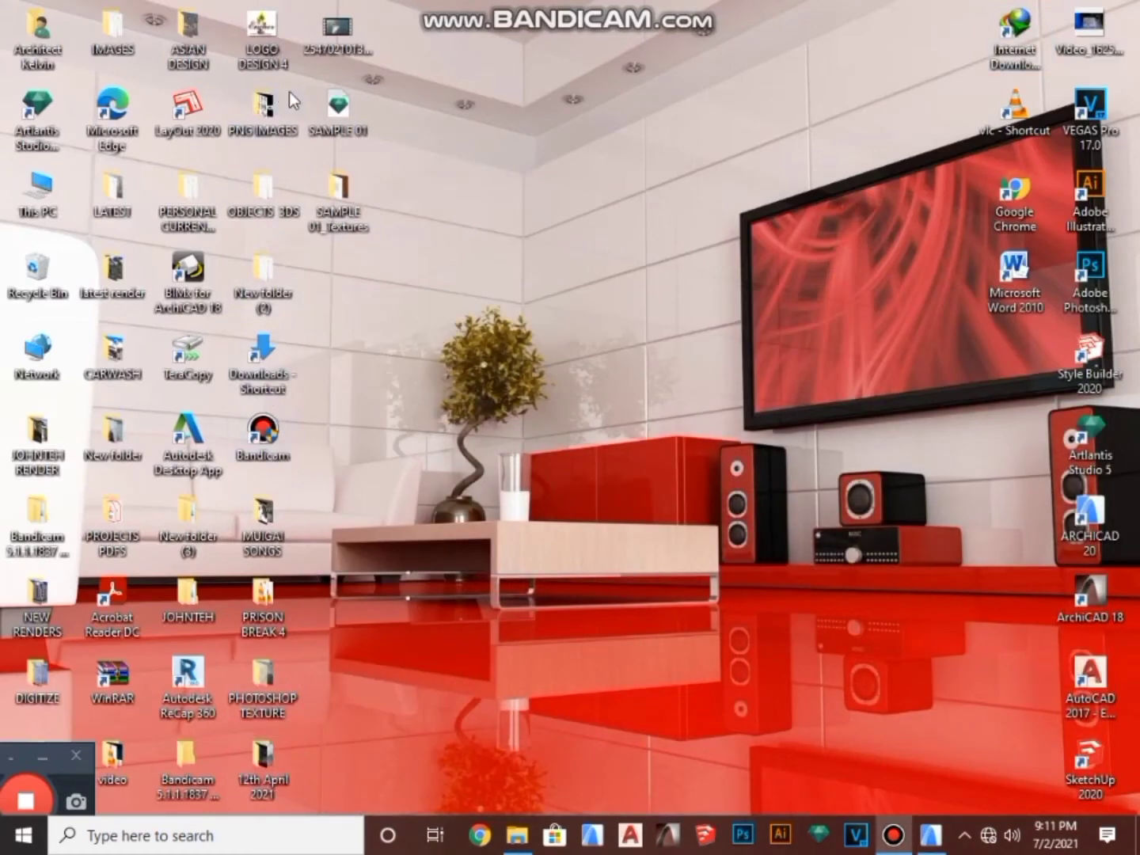
pyautogui.click(337, 108)
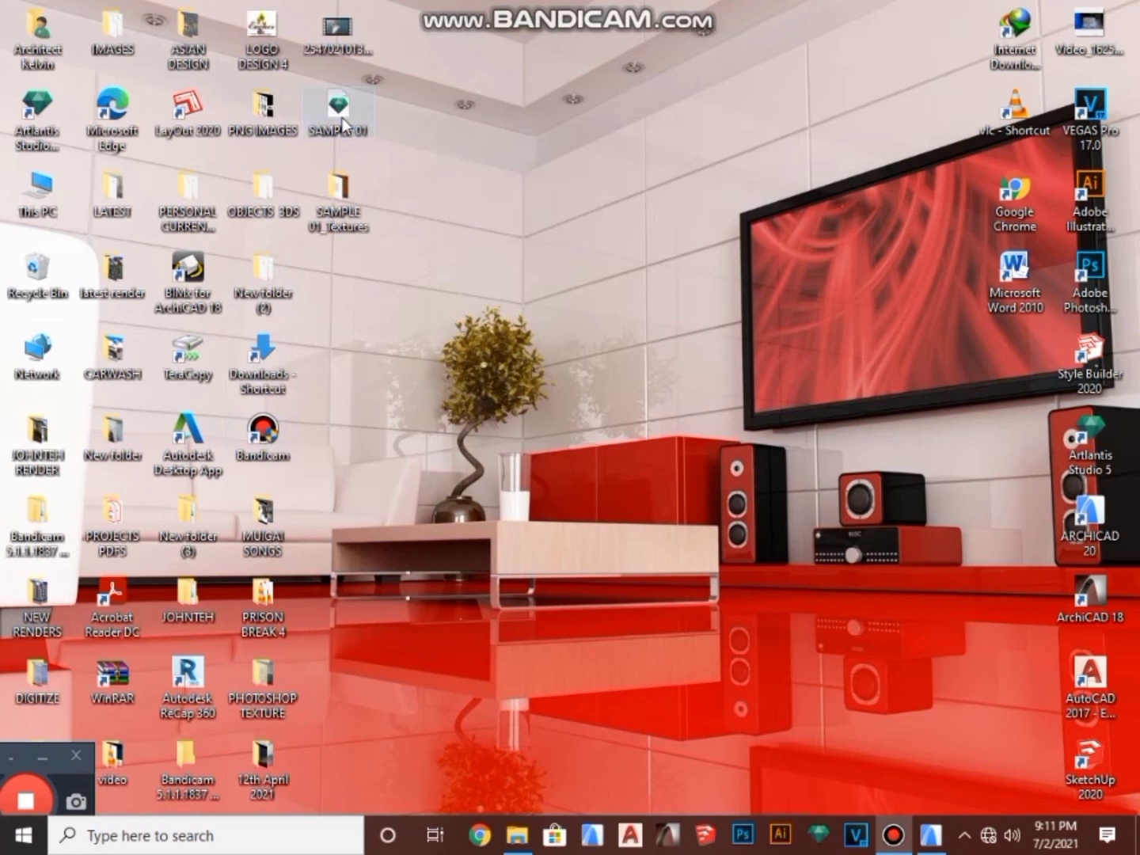